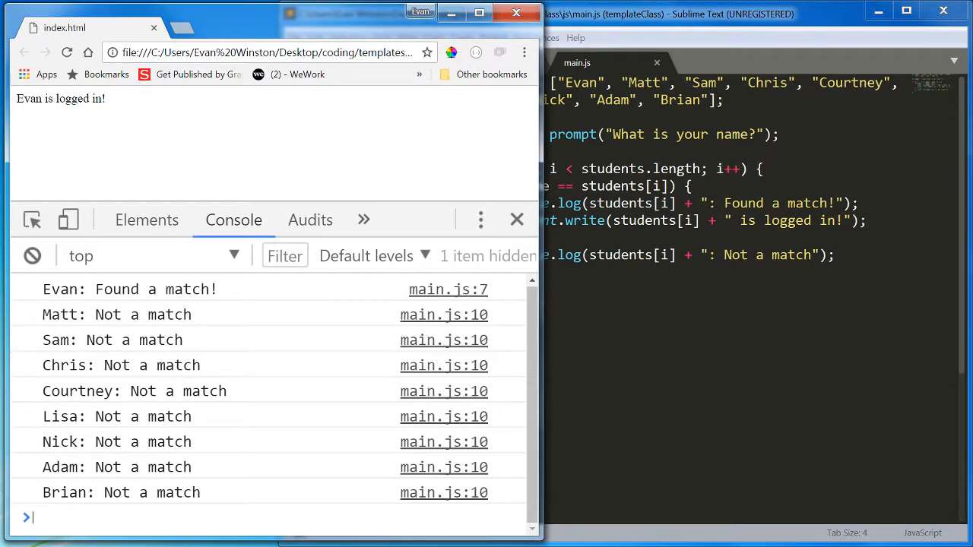
{"action": "mouse_move", "coordinate": [218, 469]}
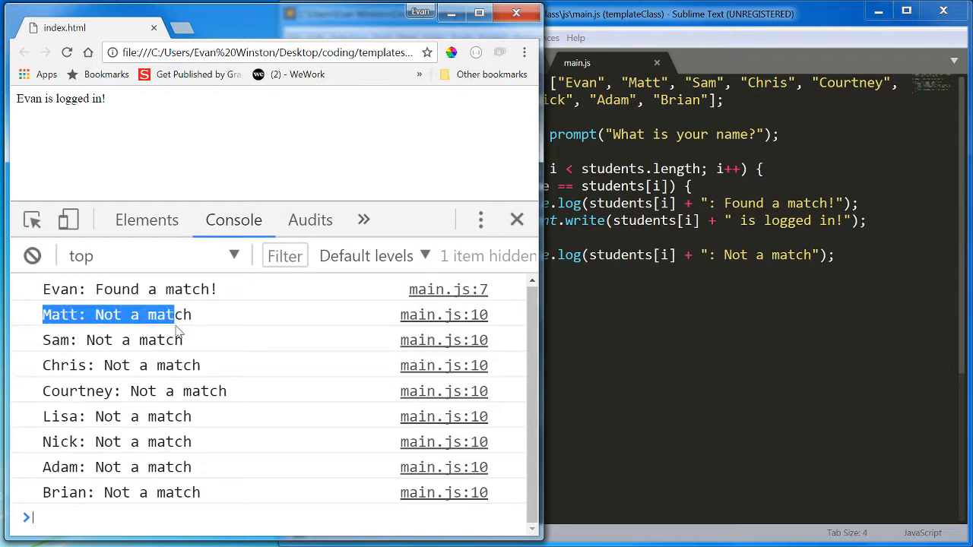
Clear the console messages and add break; after the document.write line, then save main.js.
{"action": "left_click_drag", "start_coordinate": [175, 314], "coordinate": [201, 493]}
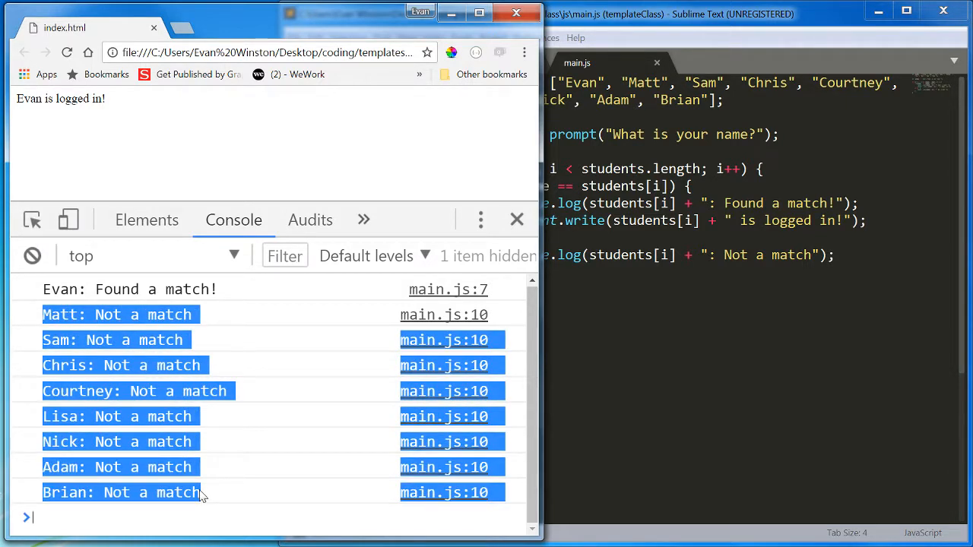
{"action": "left_click", "coordinate": [236, 317]}
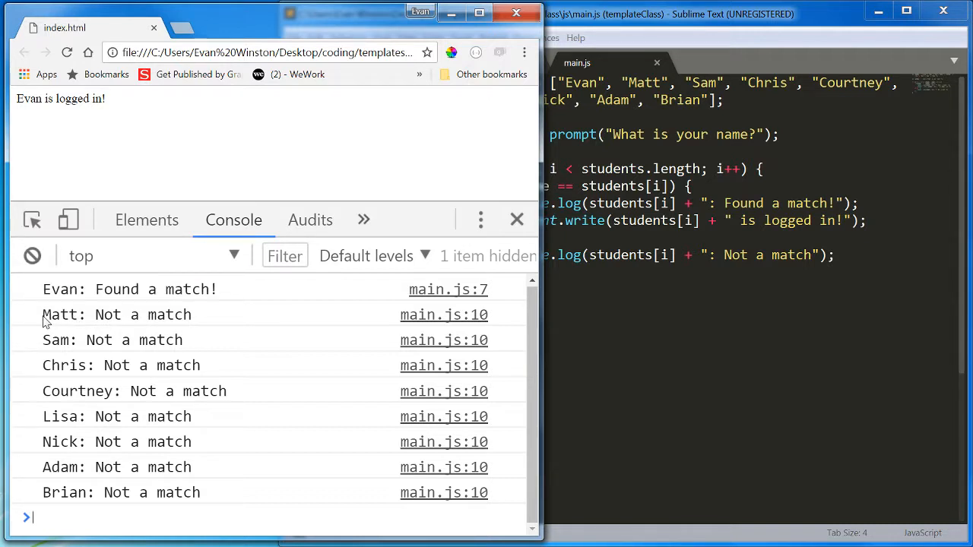
{"action": "left_click_drag", "start_coordinate": [42, 315], "coordinate": [217, 467]}
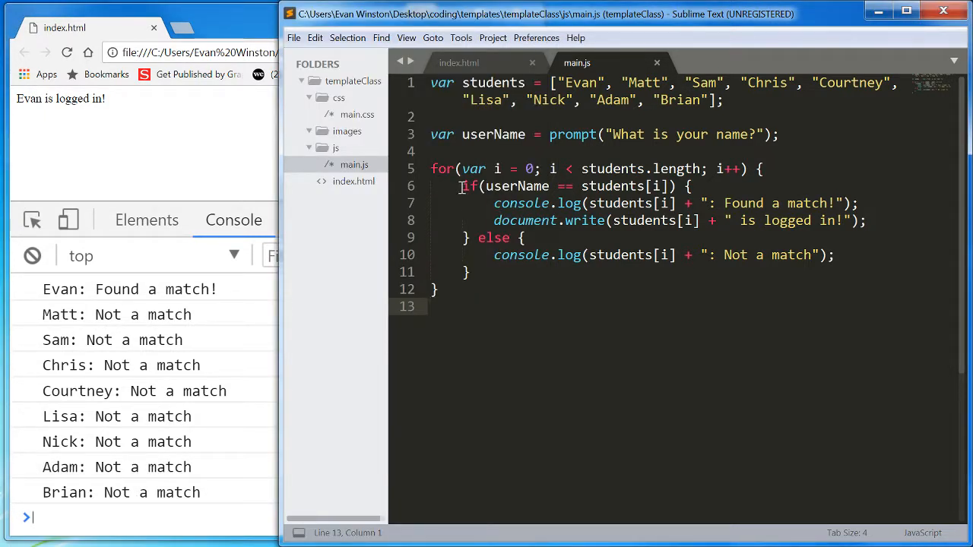
{"action": "left_click_drag", "start_coordinate": [463, 186], "coordinate": [468, 238]}
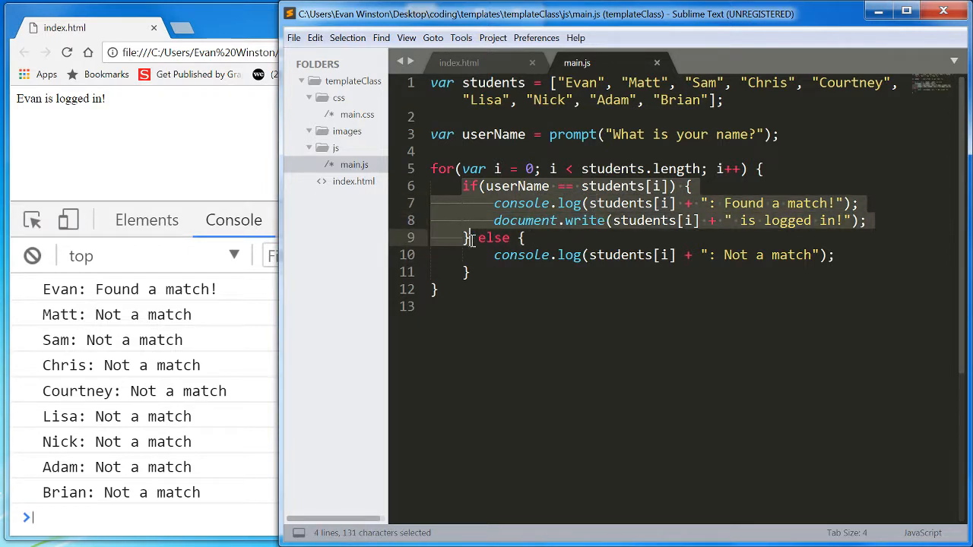
{"action": "mouse_move", "coordinate": [695, 233]}
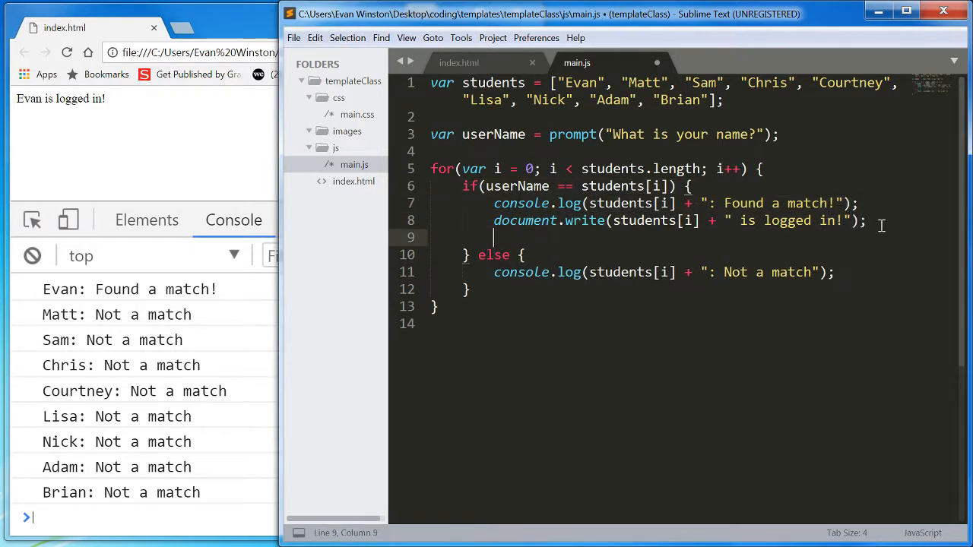
{"action": "type", "text": "break;"}
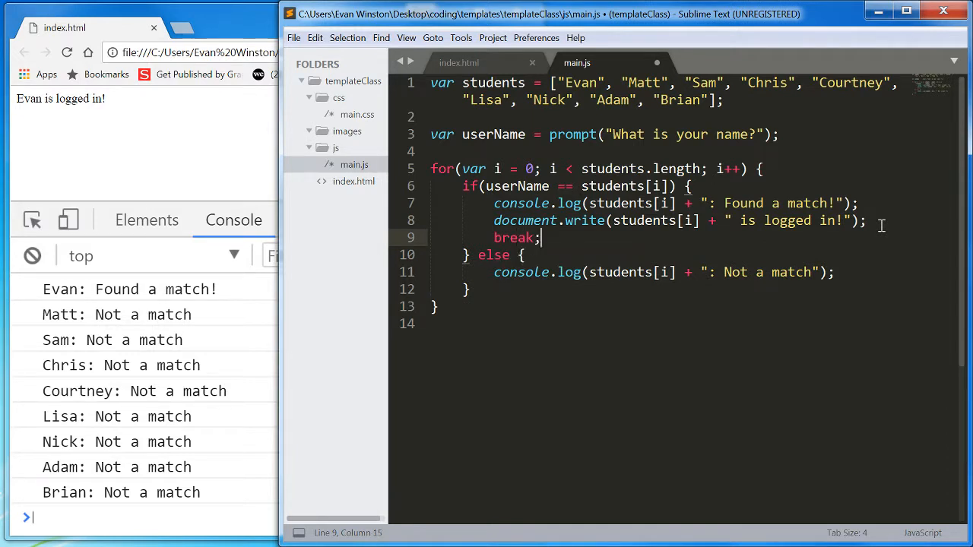
{"action": "key", "text": "ctrl+s"}
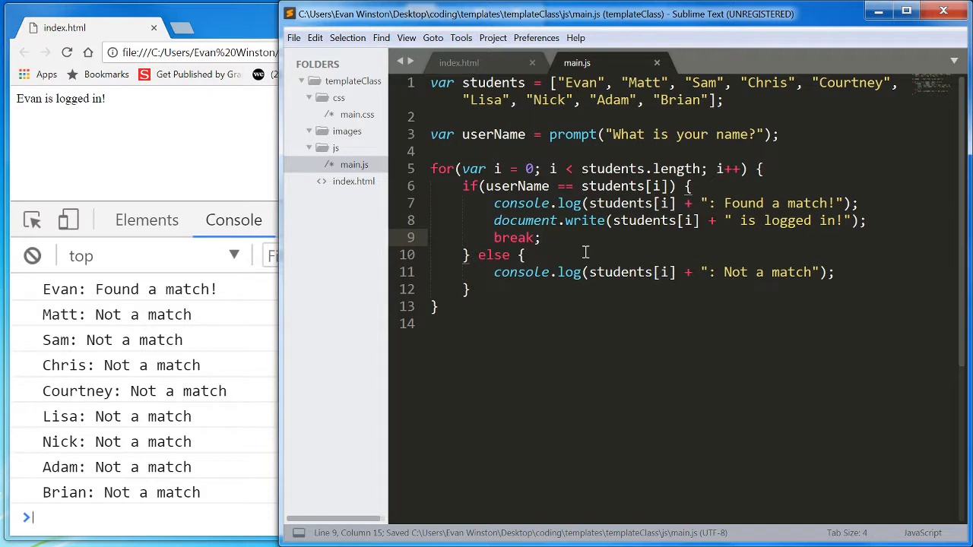
Space out the if and else blocks with blank lines and save main.js again.
{"action": "left_click", "coordinate": [540, 237]}
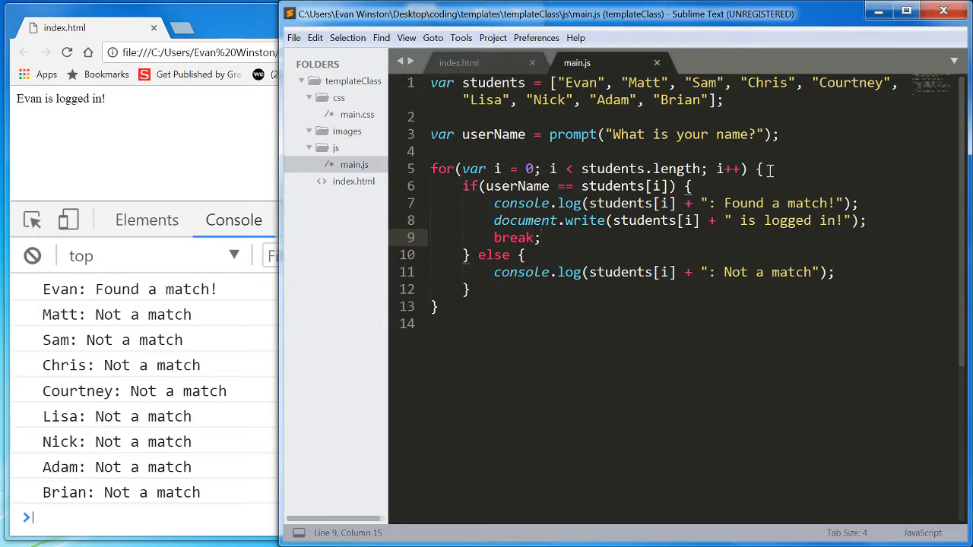
{"action": "key", "text": "enter"}
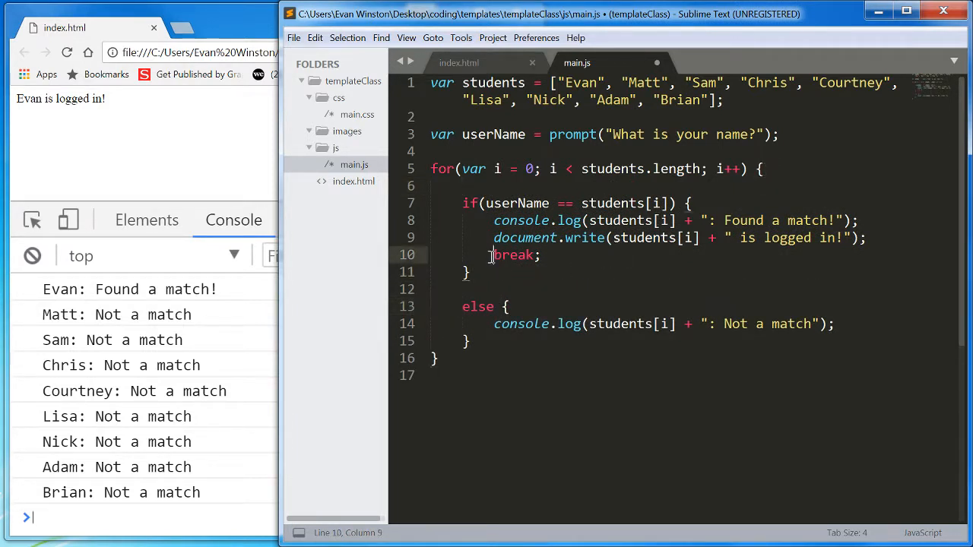
{"action": "double_click", "coordinate": [514, 255]}
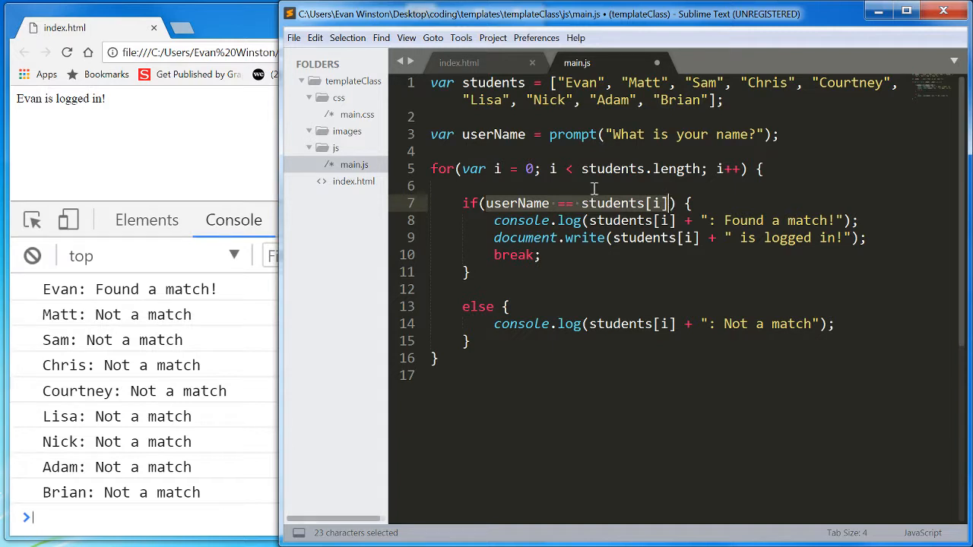
{"action": "mouse_move", "coordinate": [622, 217]}
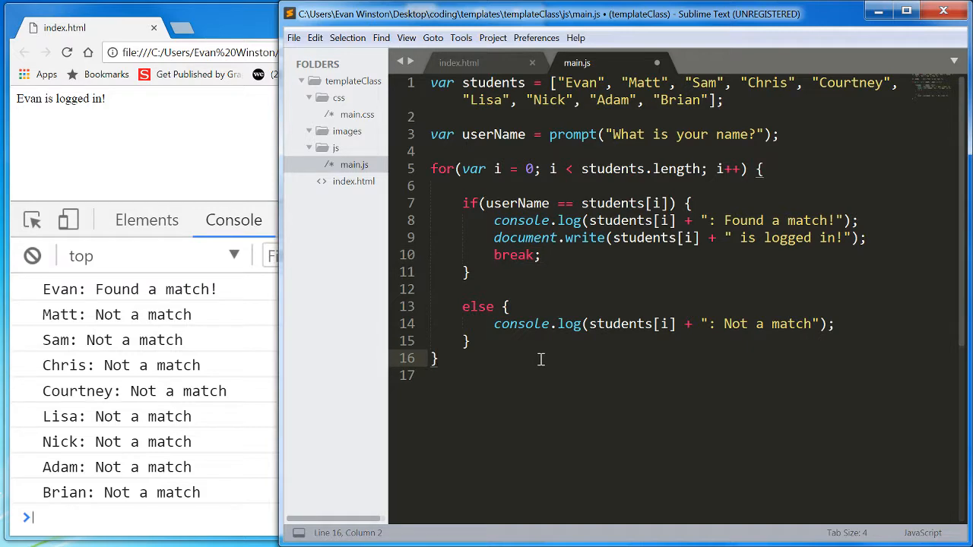
{"action": "key", "text": "ctrl+s"}
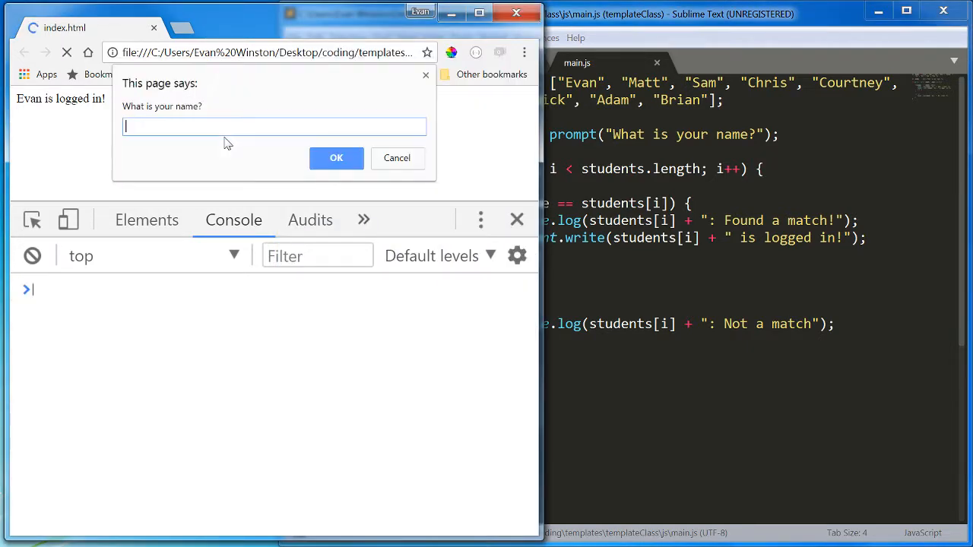
Reload the page and submit Sam in the name prompt.
{"action": "left_click", "coordinate": [336, 157]}
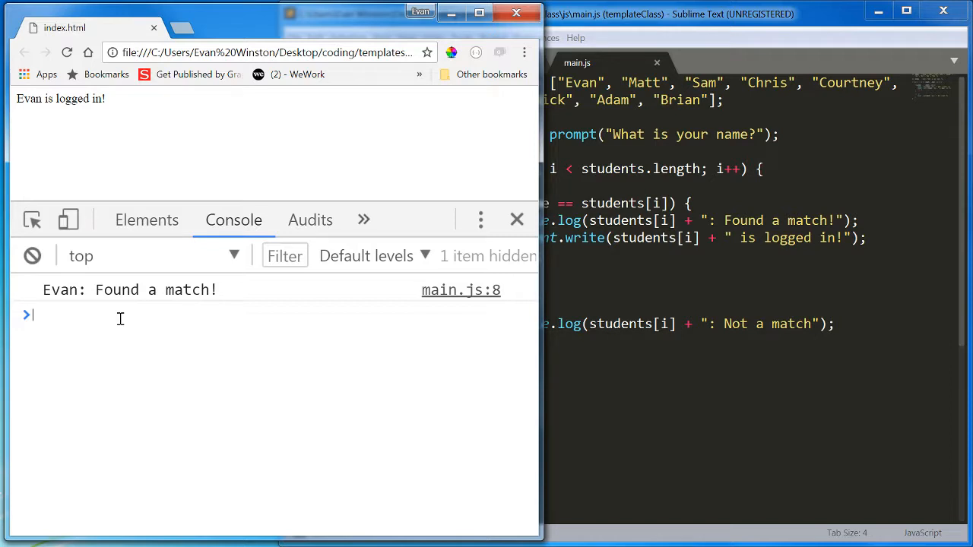
{"action": "type", "text": "s"}
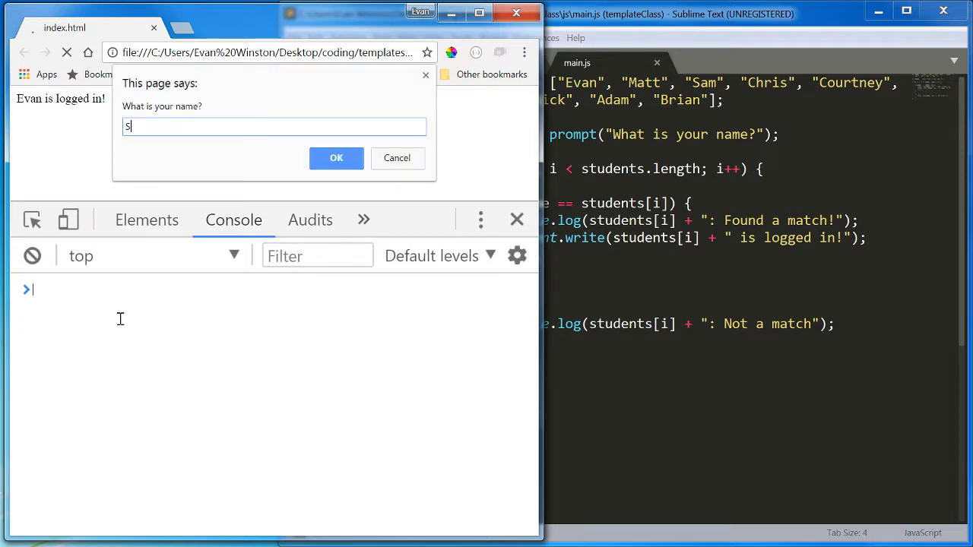
{"action": "left_click", "coordinate": [336, 157]}
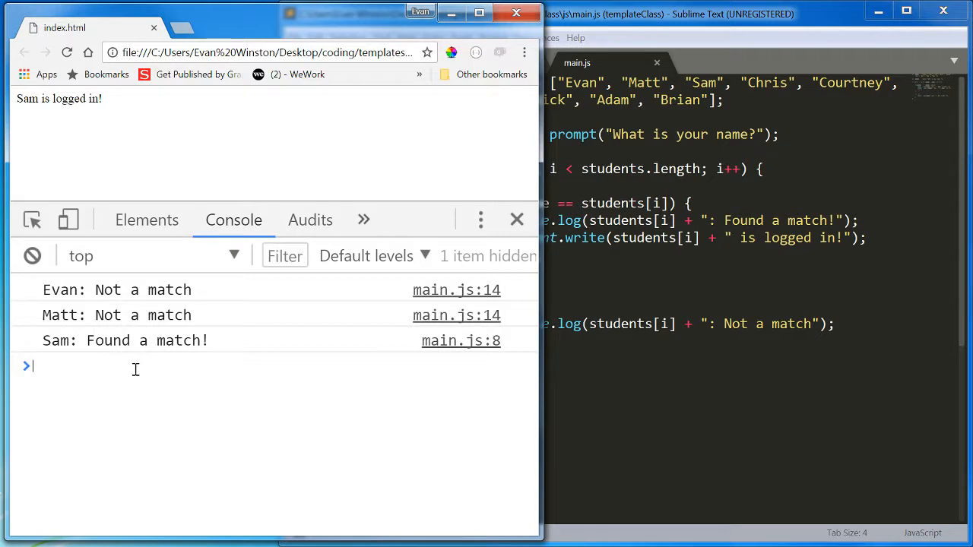
{"action": "mouse_move", "coordinate": [135, 344]}
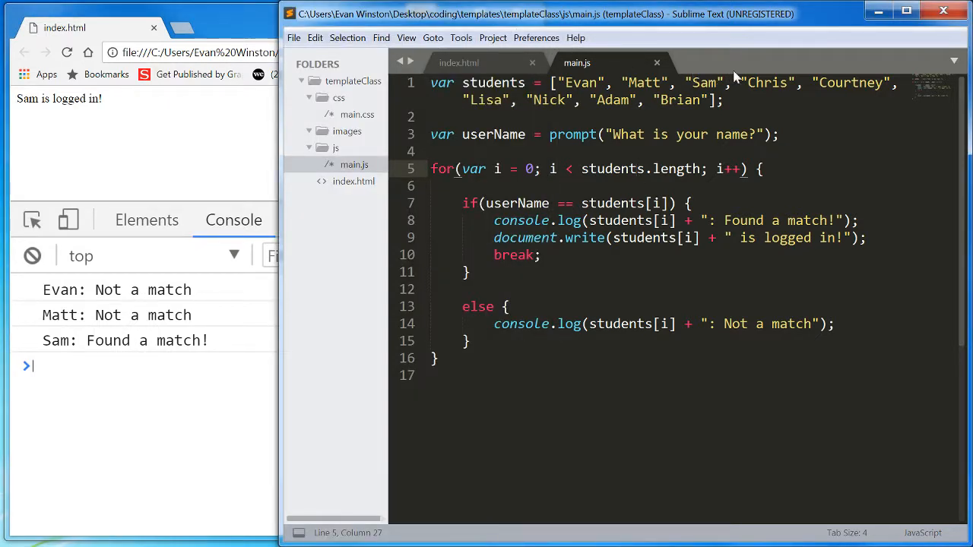
{"action": "mouse_move", "coordinate": [335, 147]}
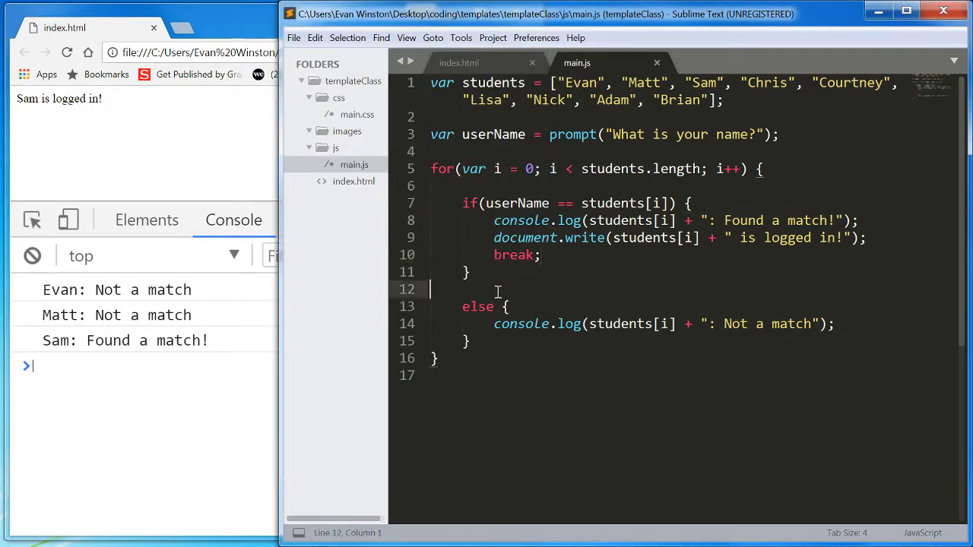
Remove the blank lines, pull else back beside the closing brace, and save main.js.
{"action": "key", "text": "backspace"}
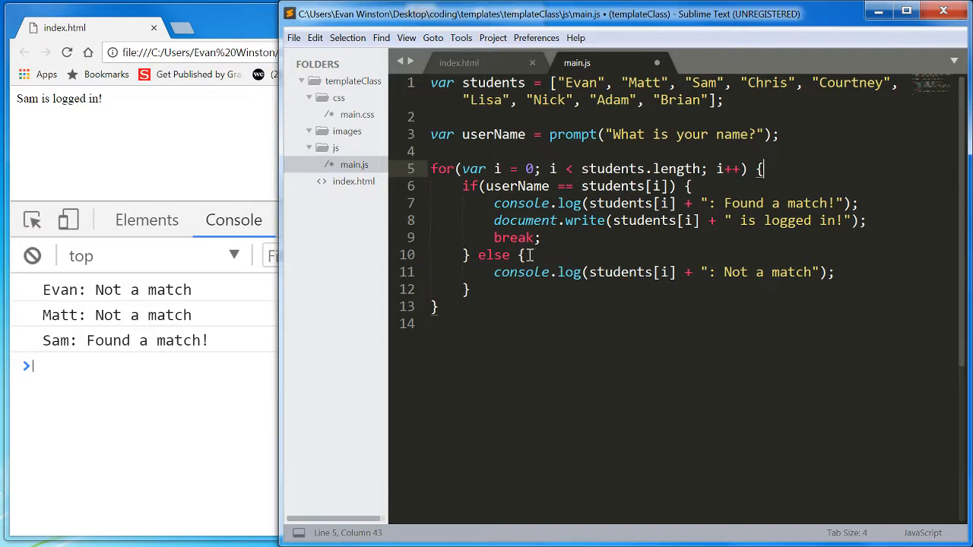
{"action": "double_click", "coordinate": [514, 237]}
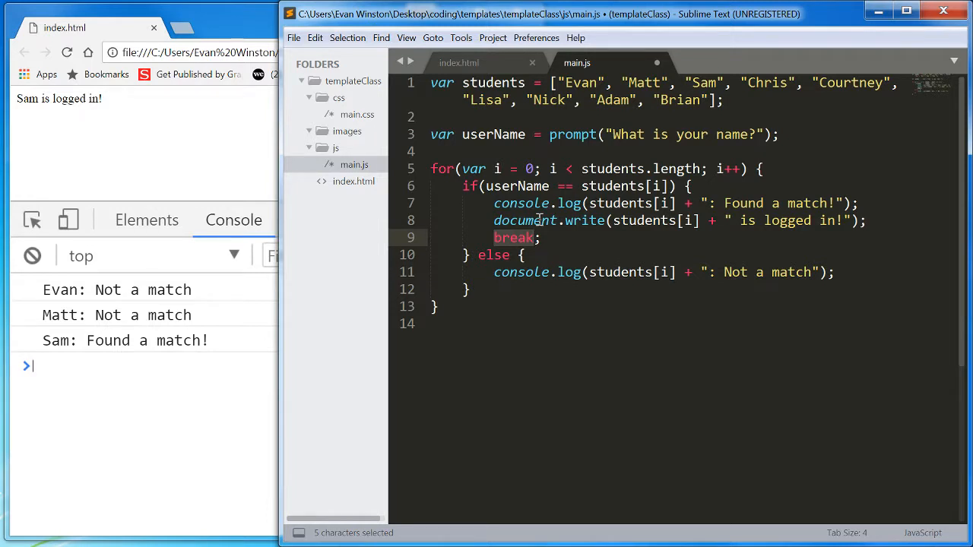
{"action": "left_click", "coordinate": [542, 238]}
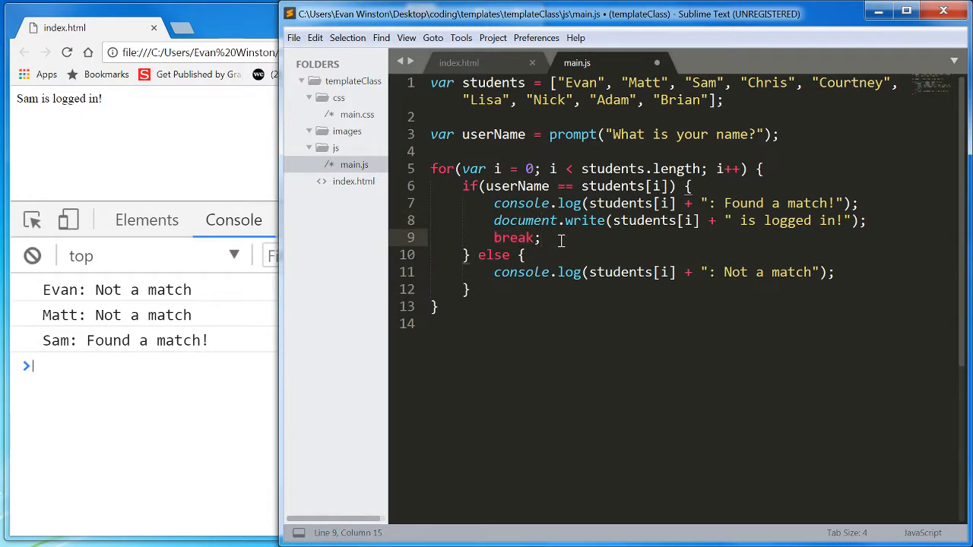
{"action": "key", "text": "ctrl+s"}
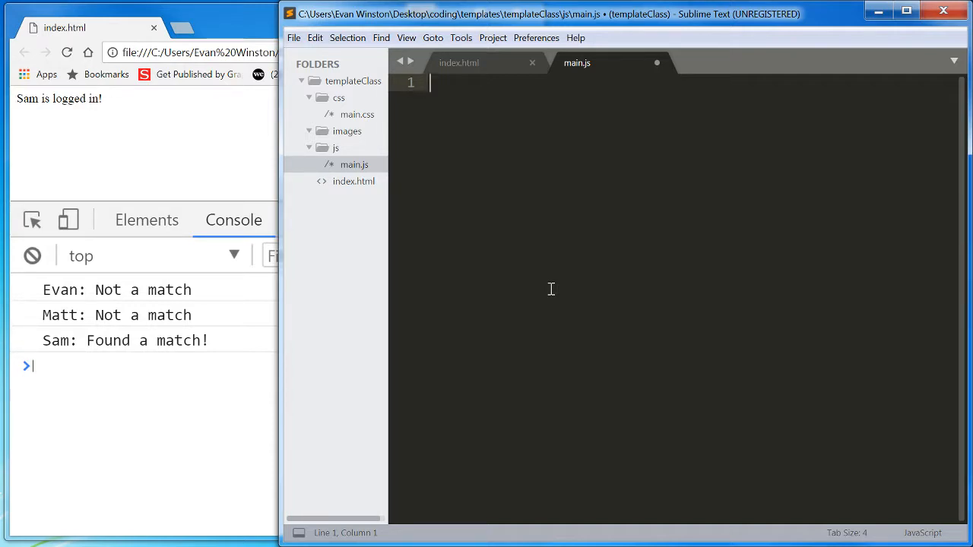
Declare var students = [] holding three object entries.
{"action": "type", "text": "var"}
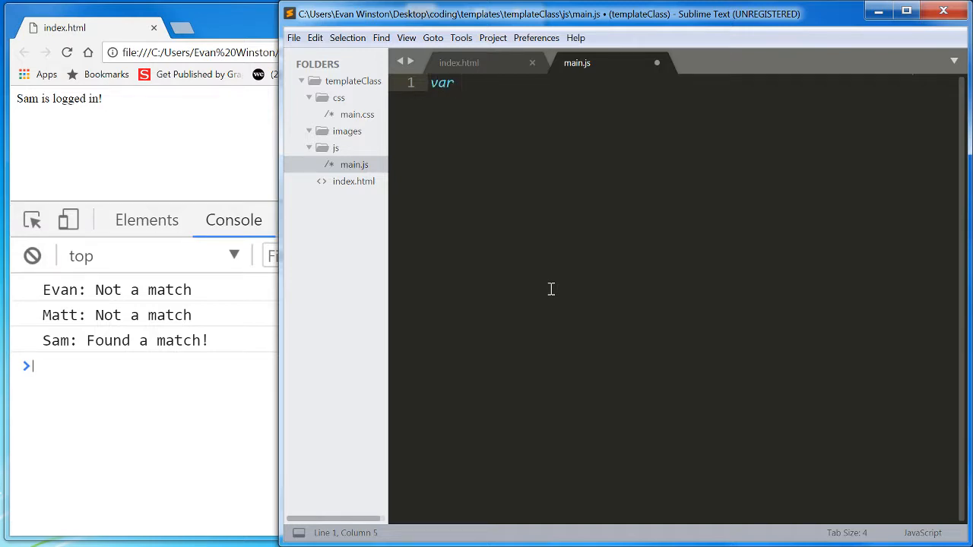
{"action": "type", "text": "students"}
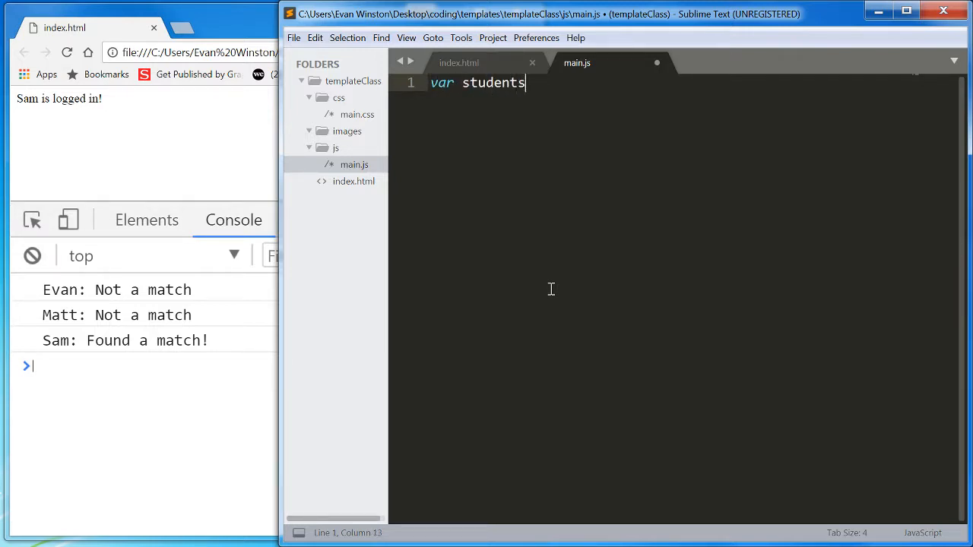
{"action": "type", "text": "= []"}
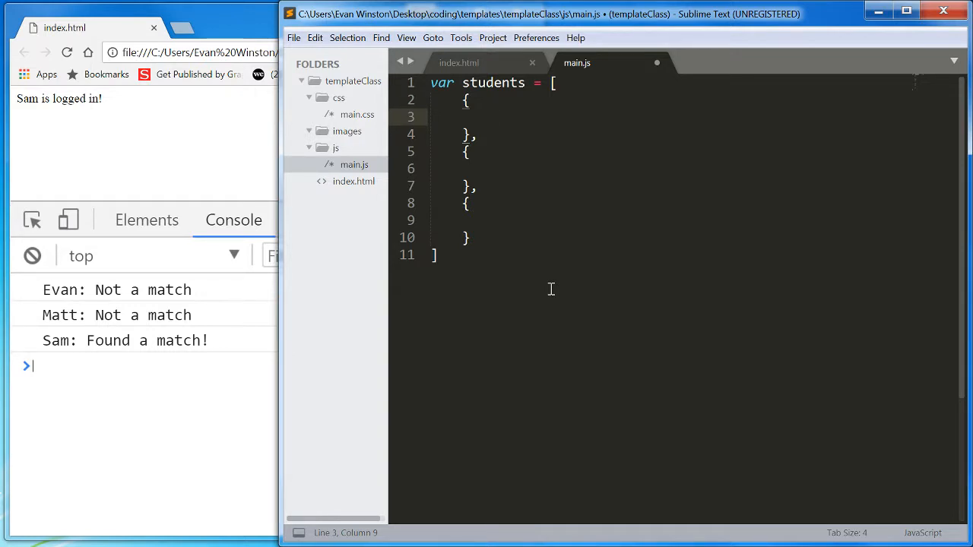
Fill the first object with name 'Evan', score 94 and isEnrolled false.
{"action": "type", "text": "name"}
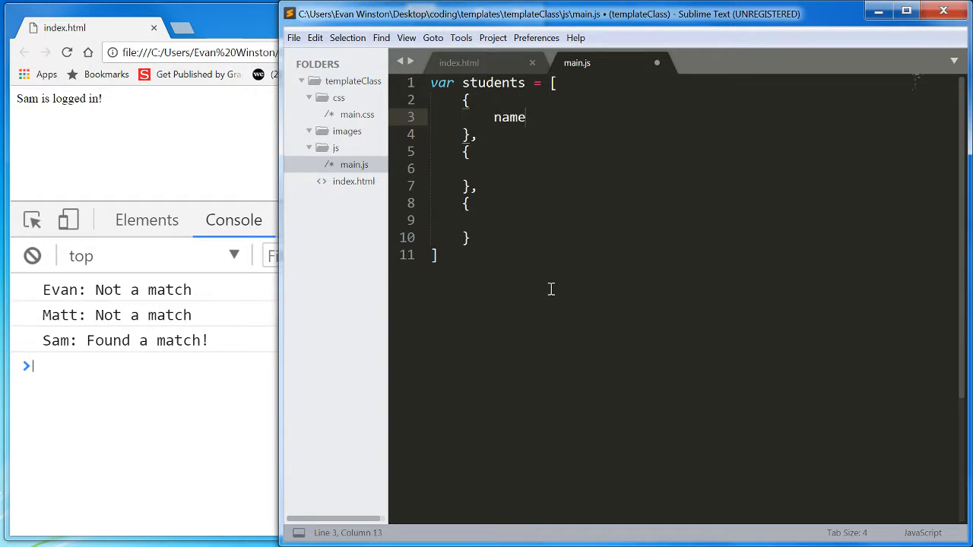
{"action": "type", "text": ": 'Evan',"}
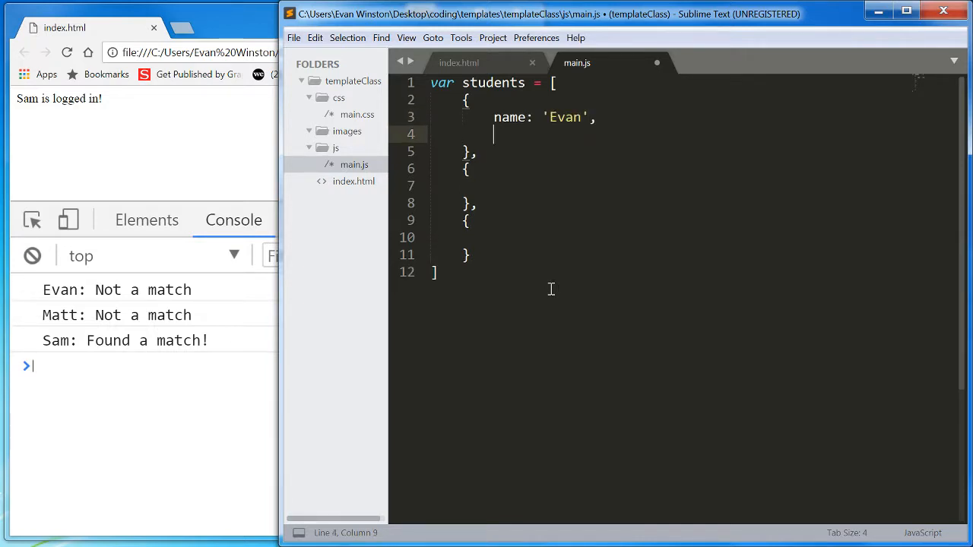
{"action": "type", "text": "score:"}
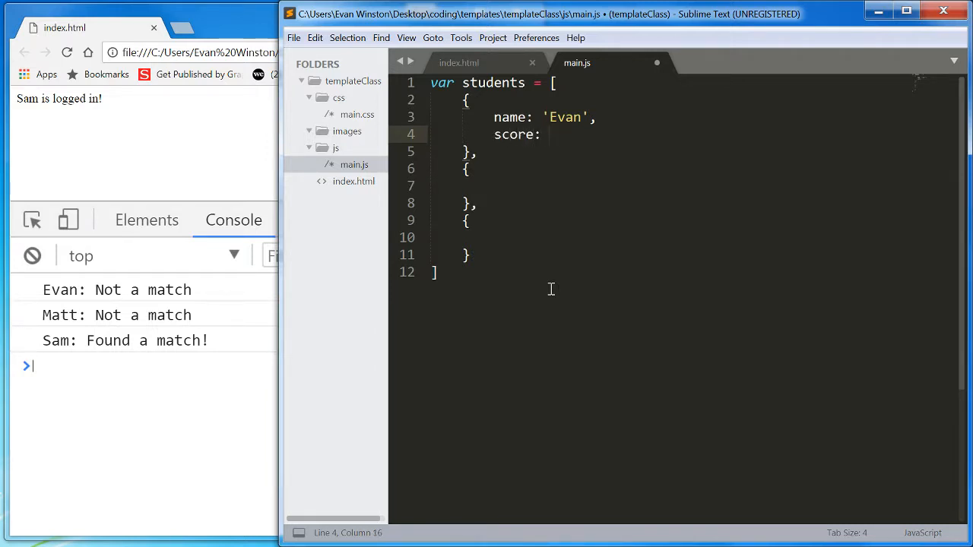
{"action": "type", "text": "94,"}
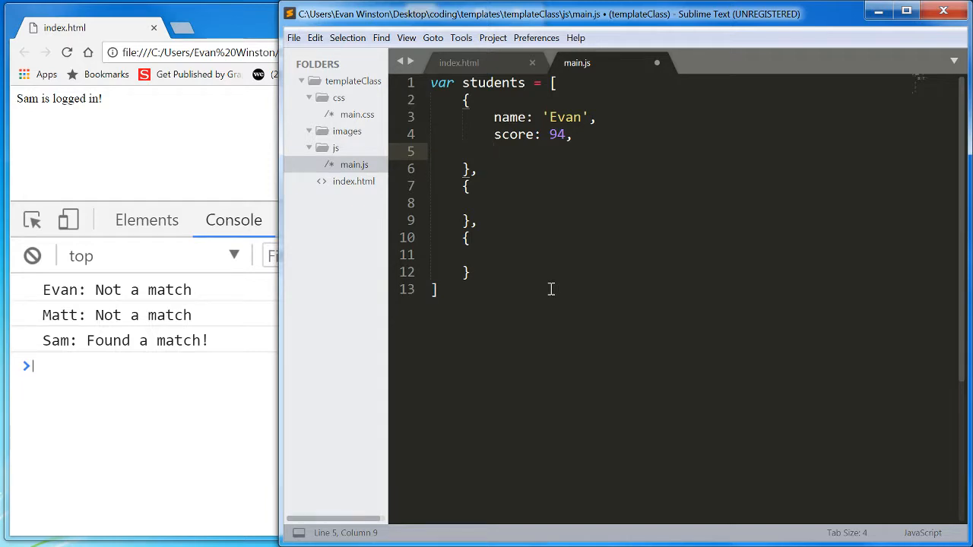
{"action": "type", "text": "isEn"}
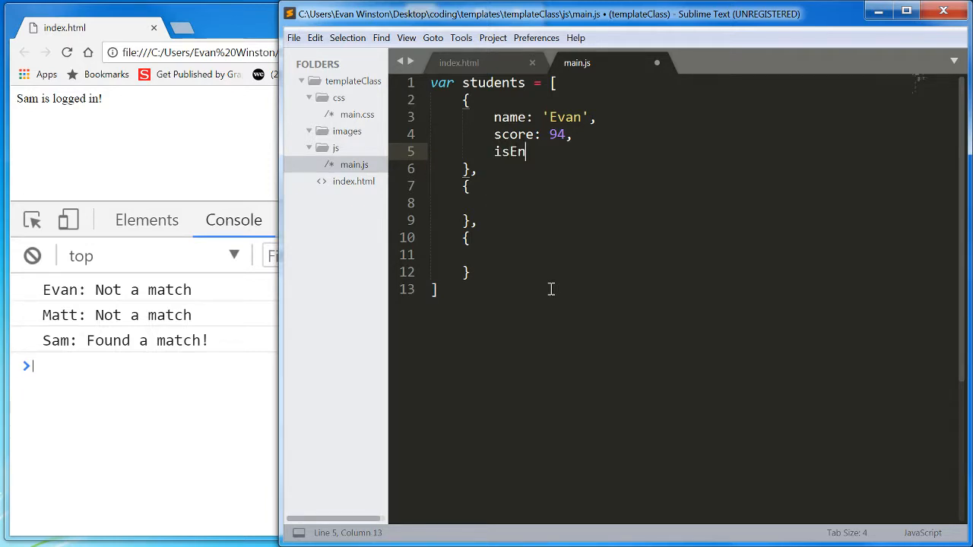
{"action": "type", "text": "rolled:"}
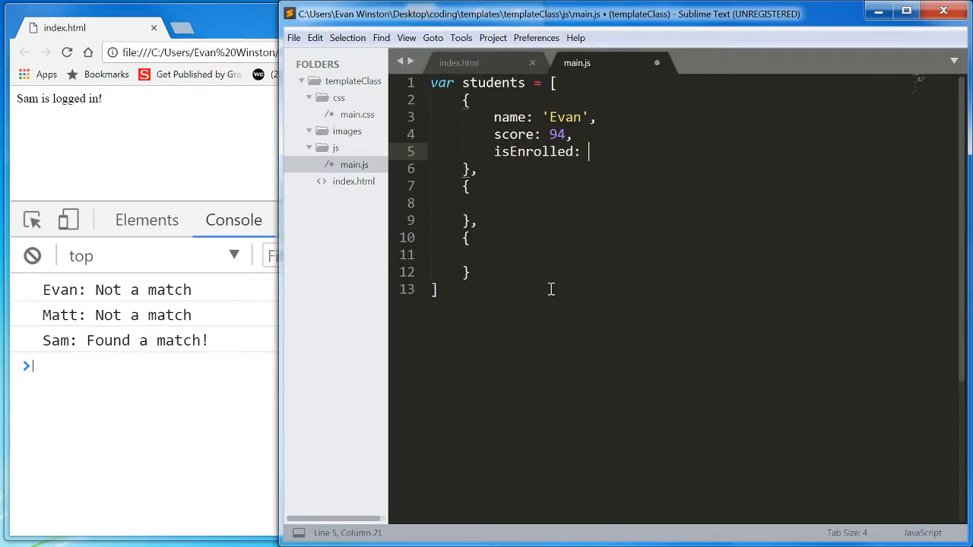
{"action": "type", "text": "fal"}
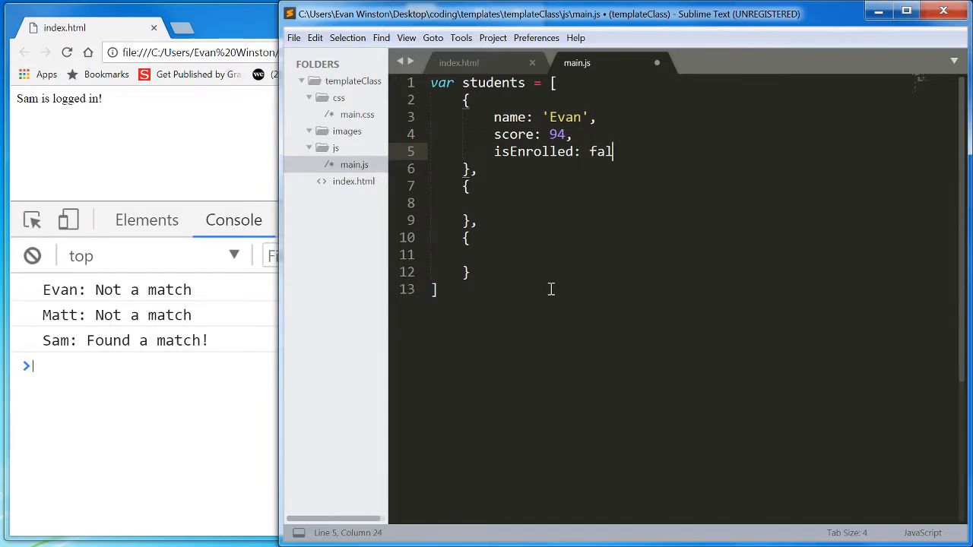
{"action": "type", "text": "se"}
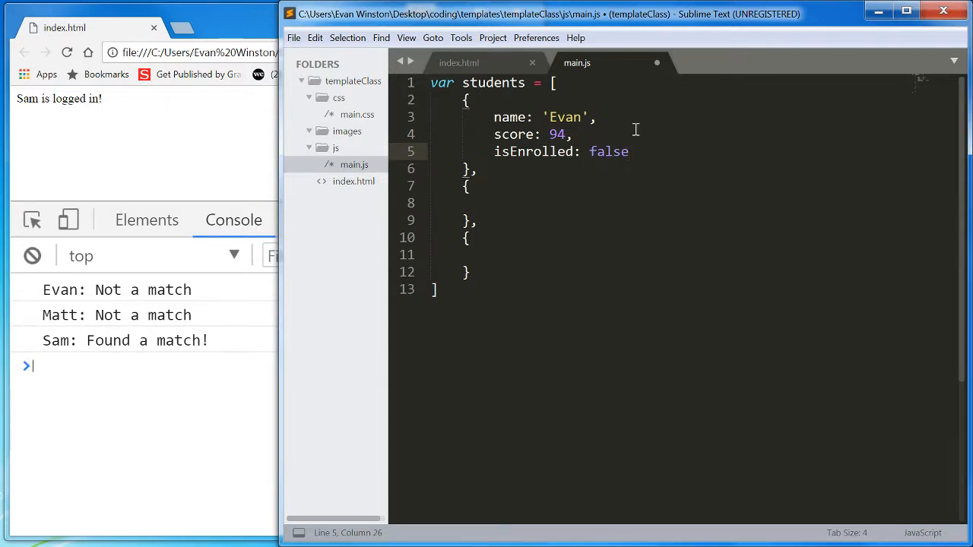
Copy Evan's properties into the second object and change them to Matt, 97, enrolled.
{"action": "left_click_drag", "start_coordinate": [494, 117], "coordinate": [629, 151]}
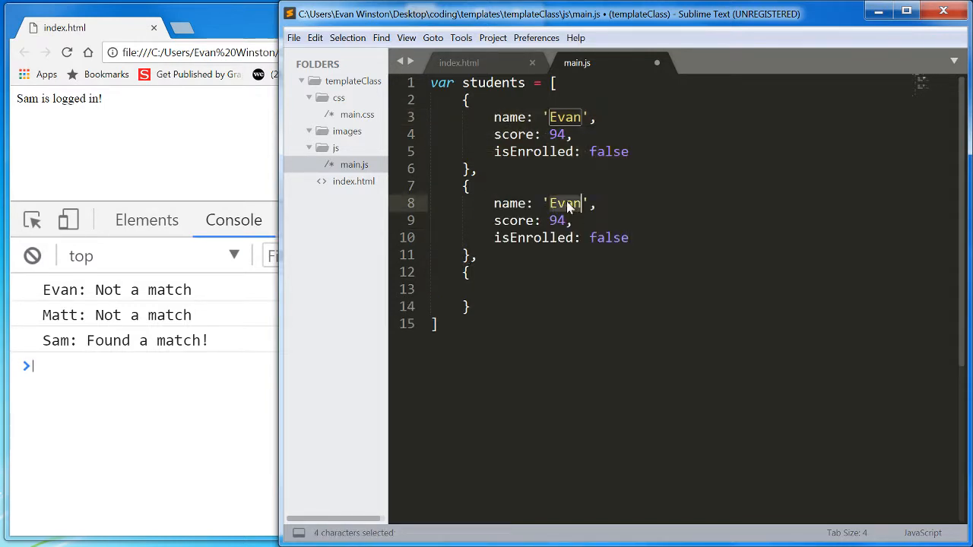
{"action": "type", "text": "Matt"}
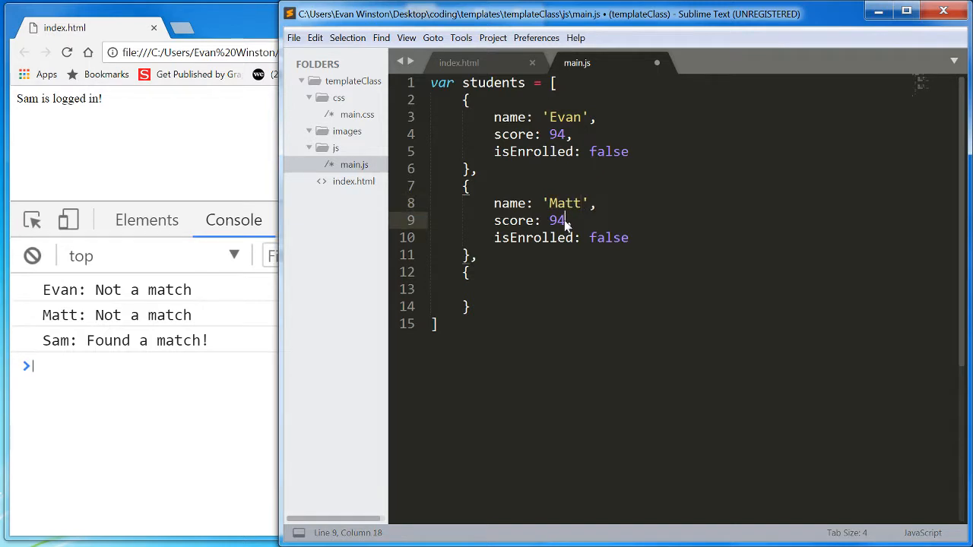
{"action": "double_click", "coordinate": [608, 237]}
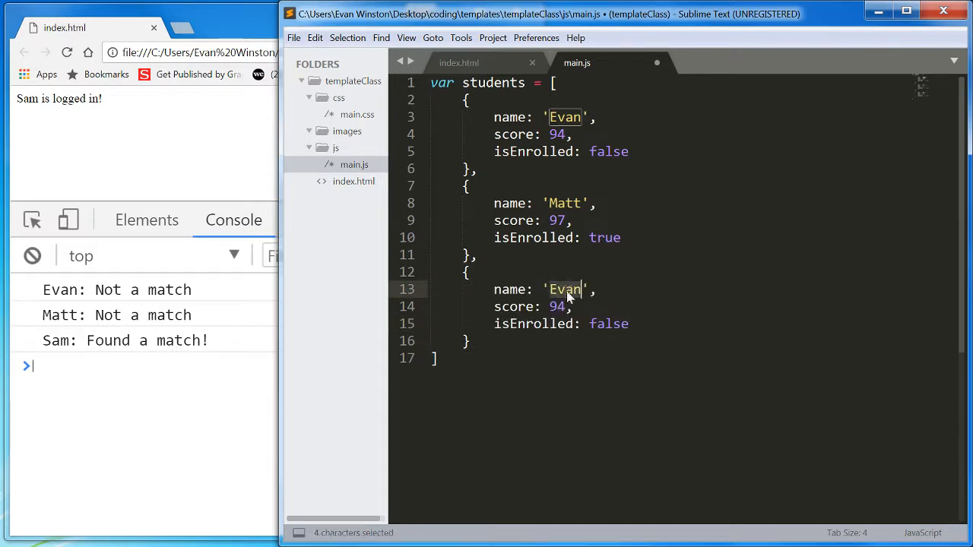
Set the third object to Courtney, score 100, isEnrolled true, and save main.js.
{"action": "type", "text": "Courtney"}
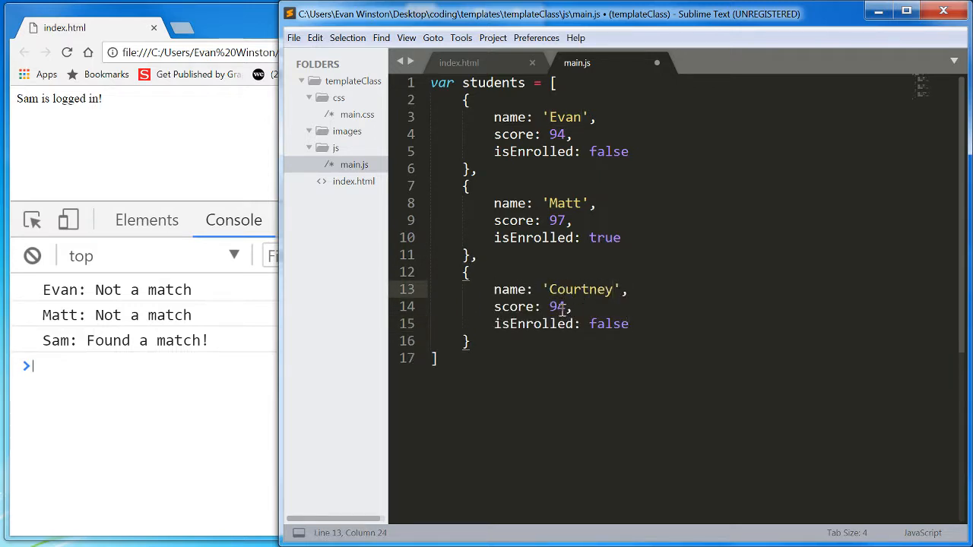
{"action": "type", "text": "100"}
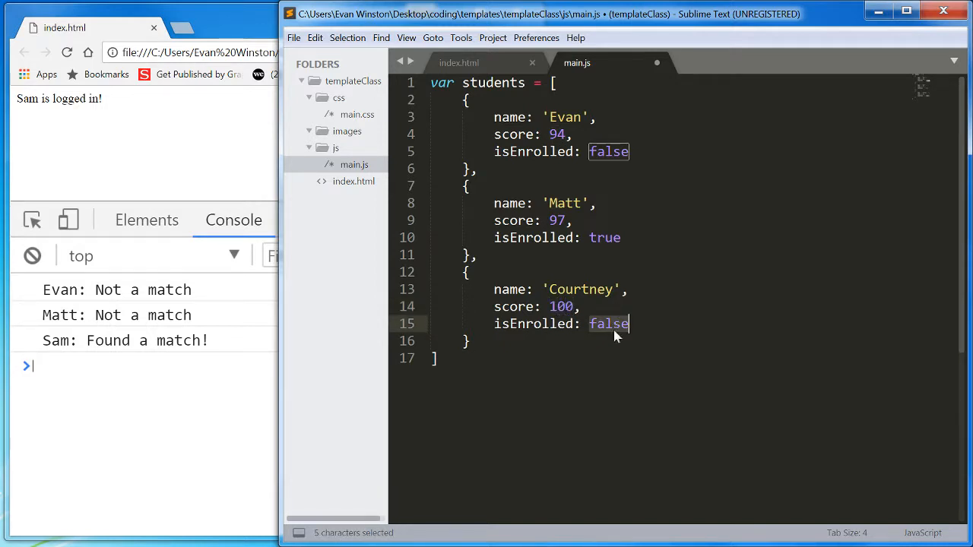
{"action": "type", "text": "true"}
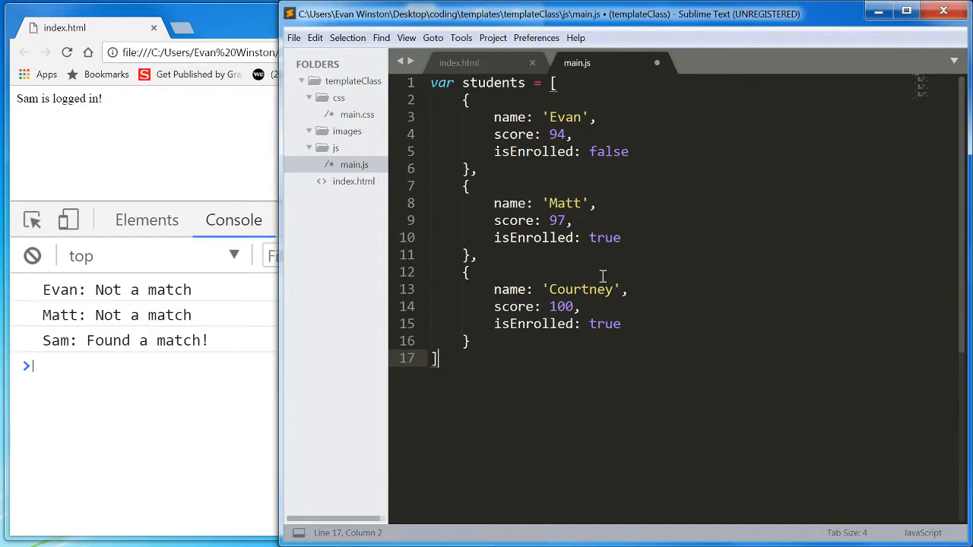
{"action": "key", "text": "ctrl+s"}
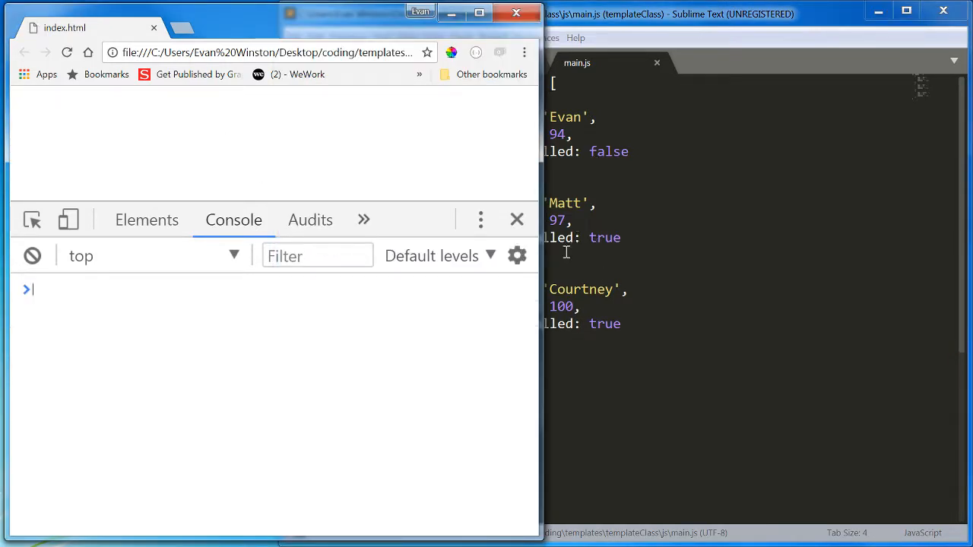
{"action": "left_click", "coordinate": [684, 13]}
{"action": "type", "text": "students"}
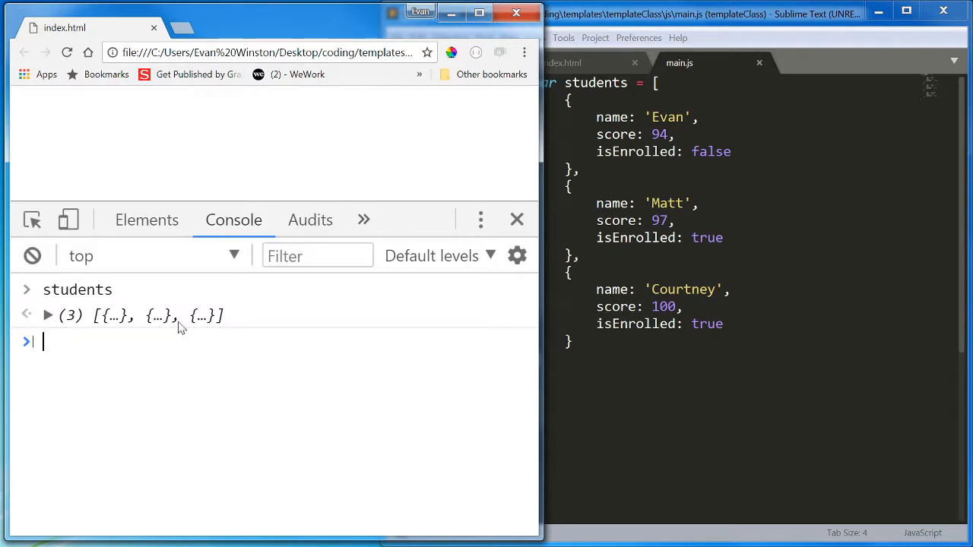
{"action": "mouse_move", "coordinate": [238, 328]}
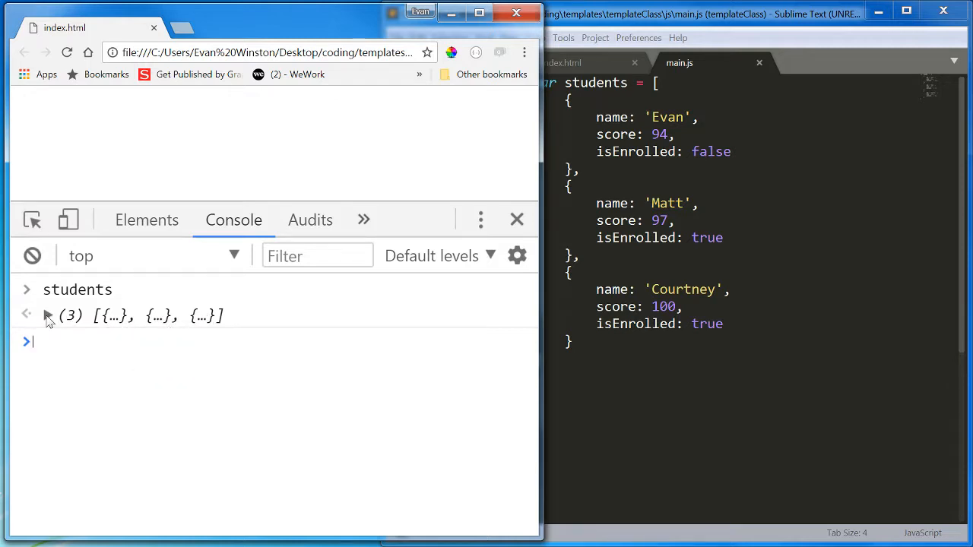
Expand the students array output, then expand and collapse Evan's entry.
{"action": "left_click", "coordinate": [26, 314]}
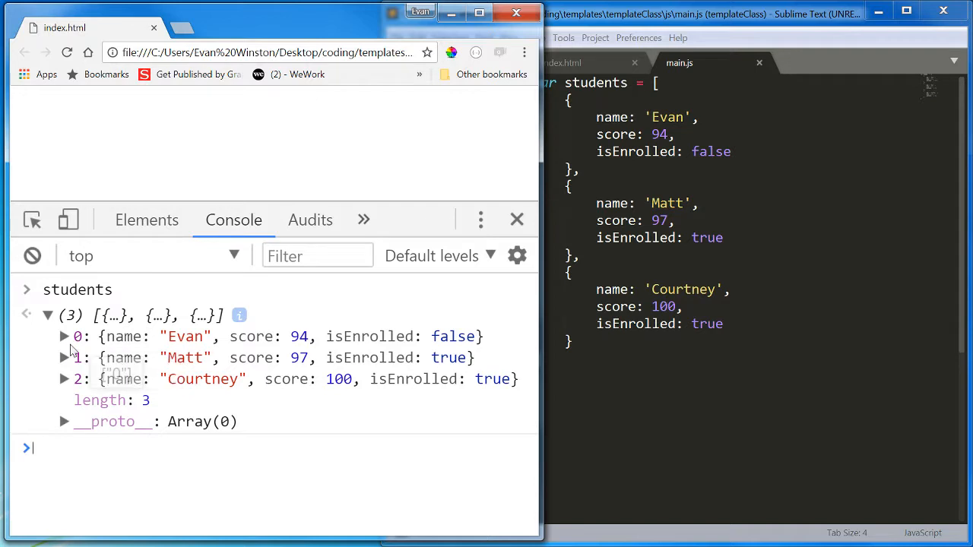
{"action": "mouse_move", "coordinate": [87, 382]}
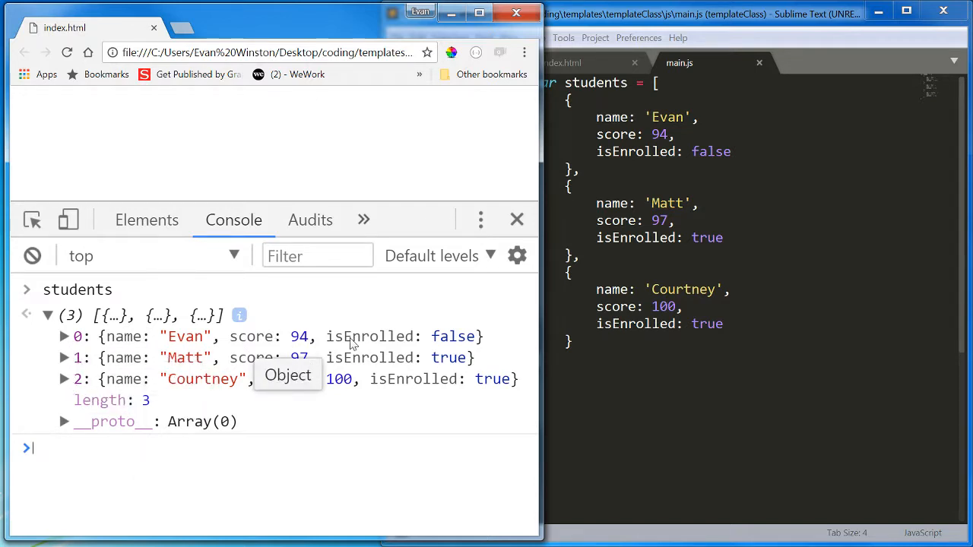
{"action": "mouse_move", "coordinate": [352, 505]}
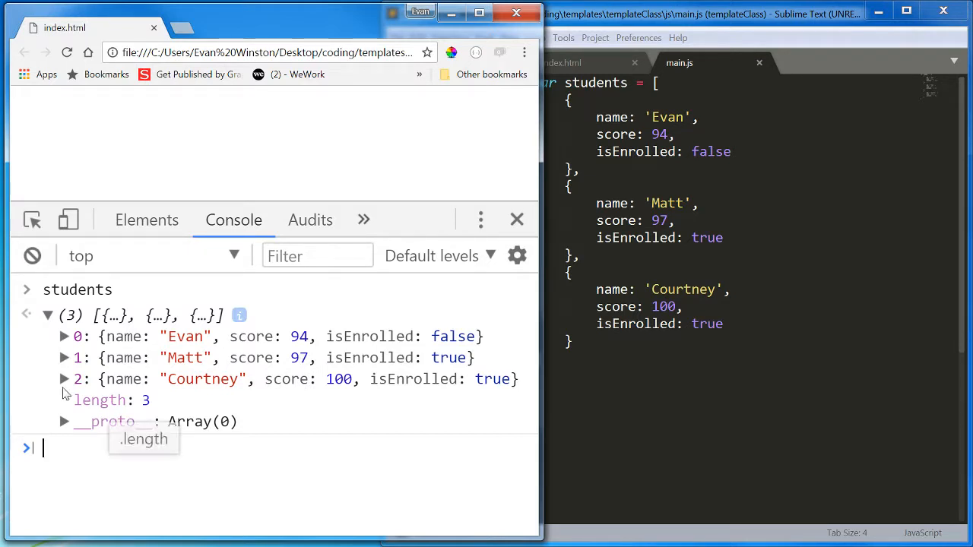
{"action": "left_click", "coordinate": [65, 337]}
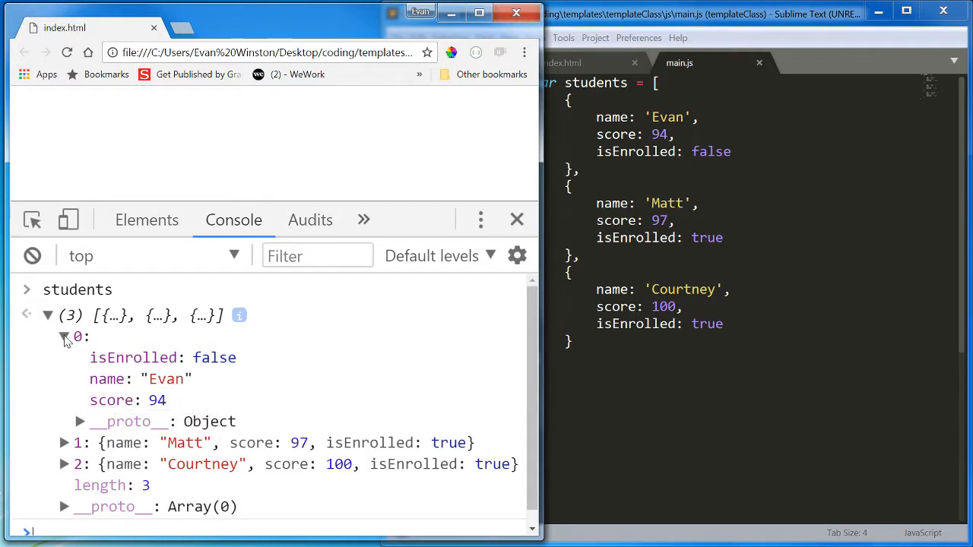
{"action": "left_click", "coordinate": [63, 336]}
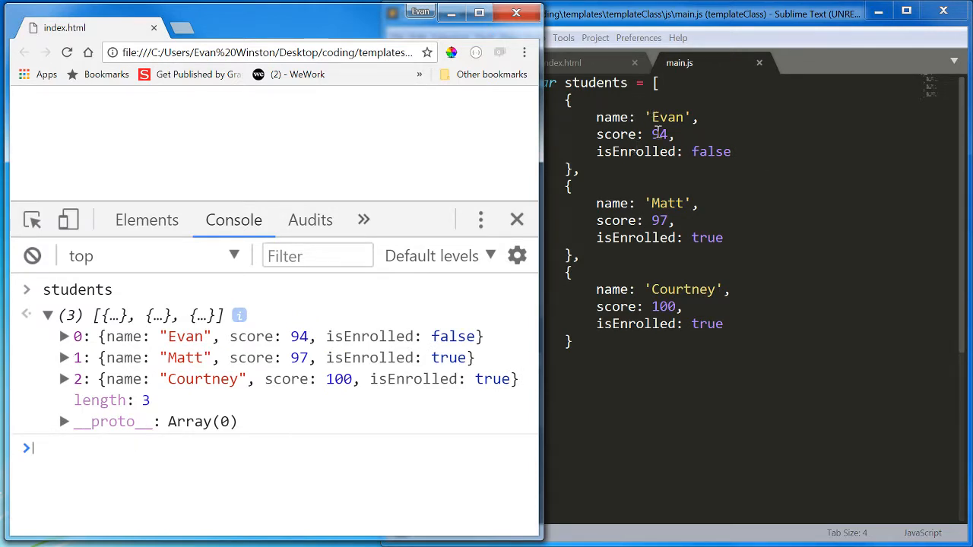
{"action": "mouse_move", "coordinate": [631, 237]}
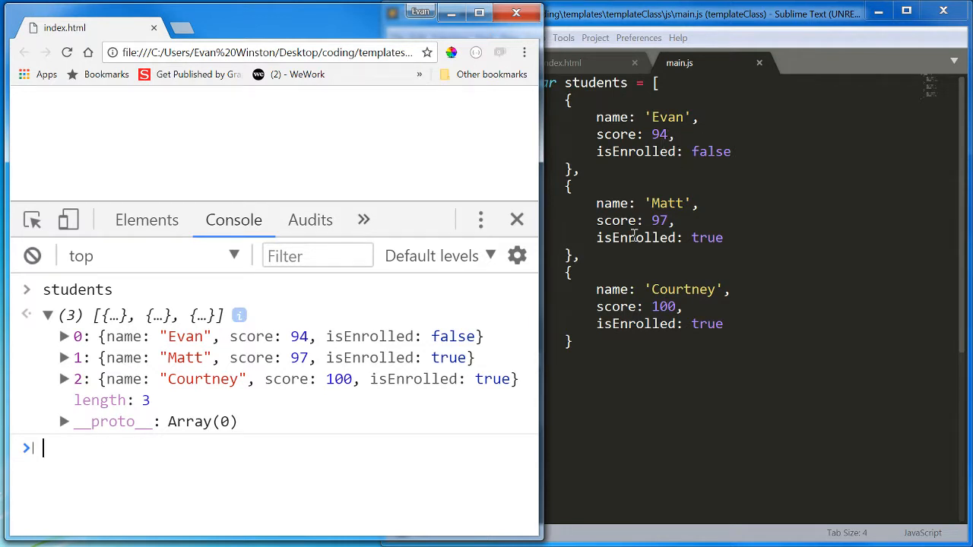
{"action": "mouse_move", "coordinate": [309, 498]}
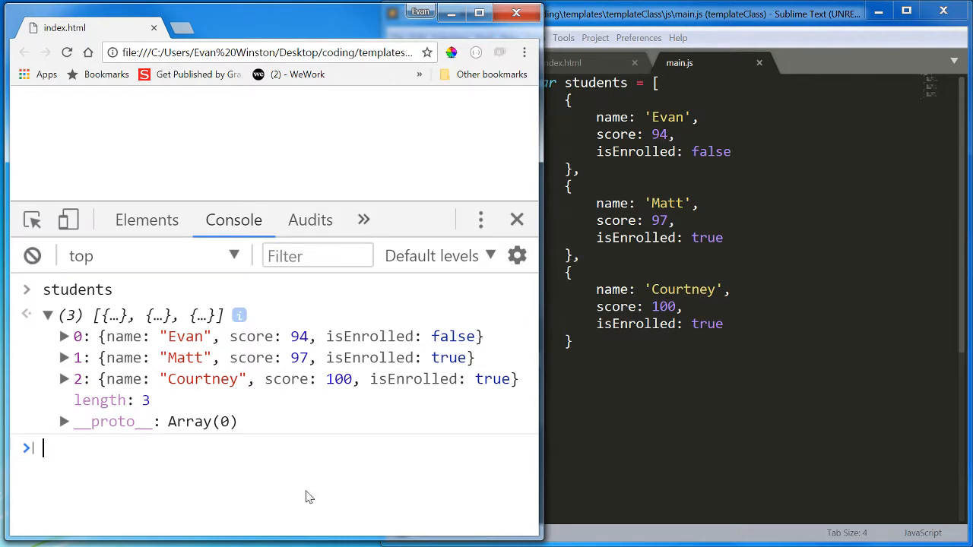
Enter students[0] in the console to show Evan's record.
{"action": "type", "text": "screen"}
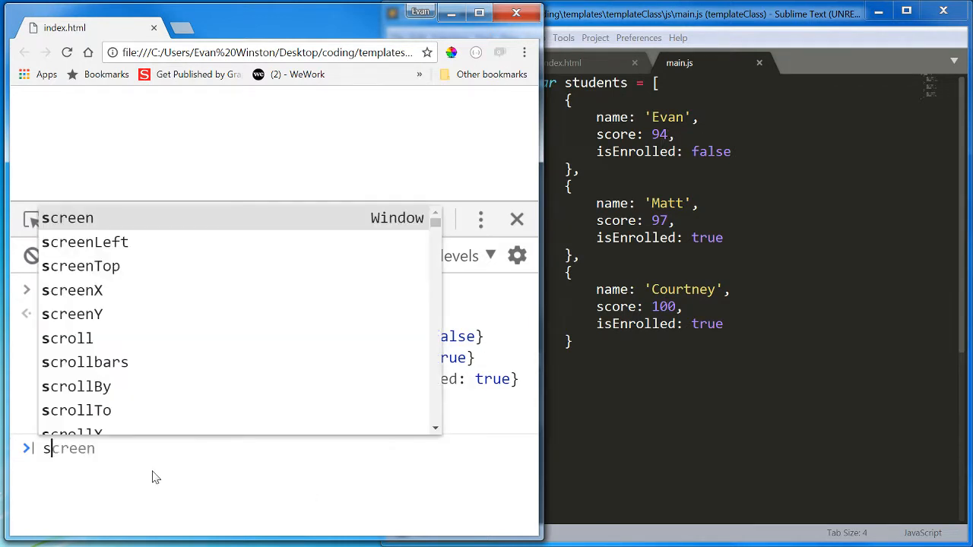
{"action": "type", "text": "students"}
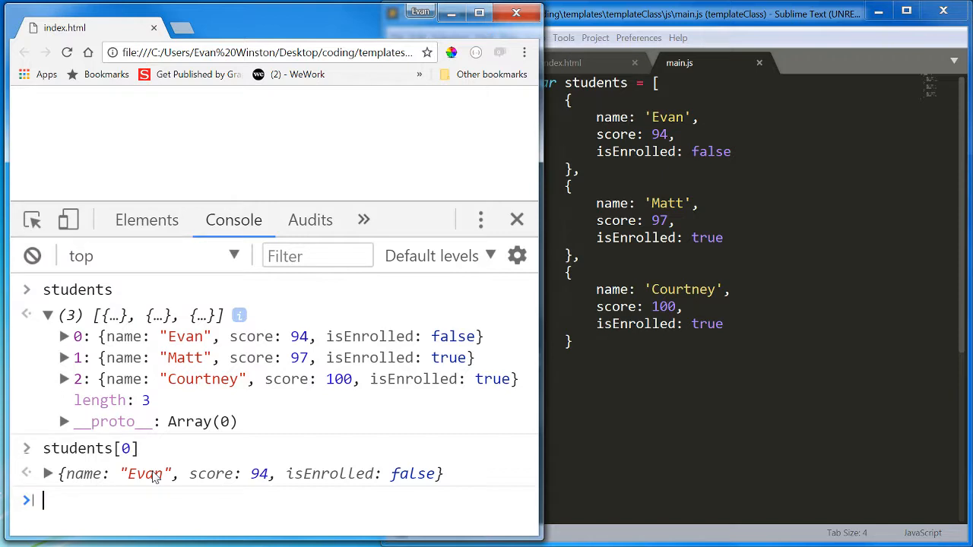
{"action": "type", "text": "students[0]"}
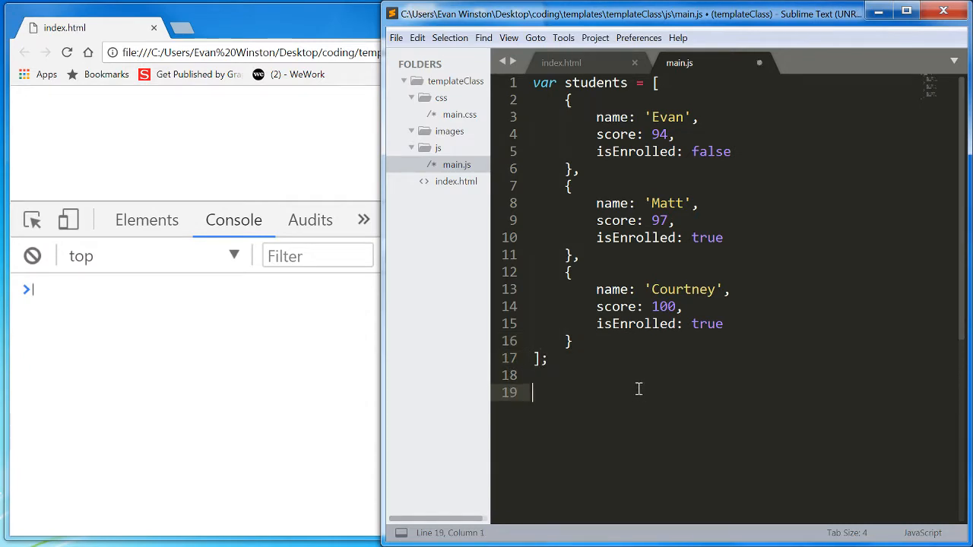
Write a for loop from i = 0 to students.length logging students[i].
{"action": "type", "text": "for(v"}
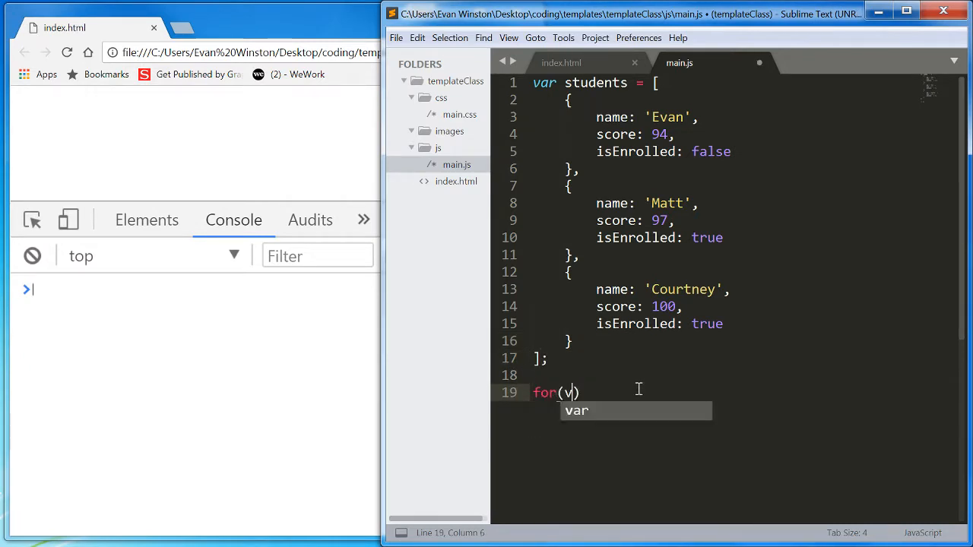
{"action": "type", "text": "ar i = 0; i < students.length; i++"}
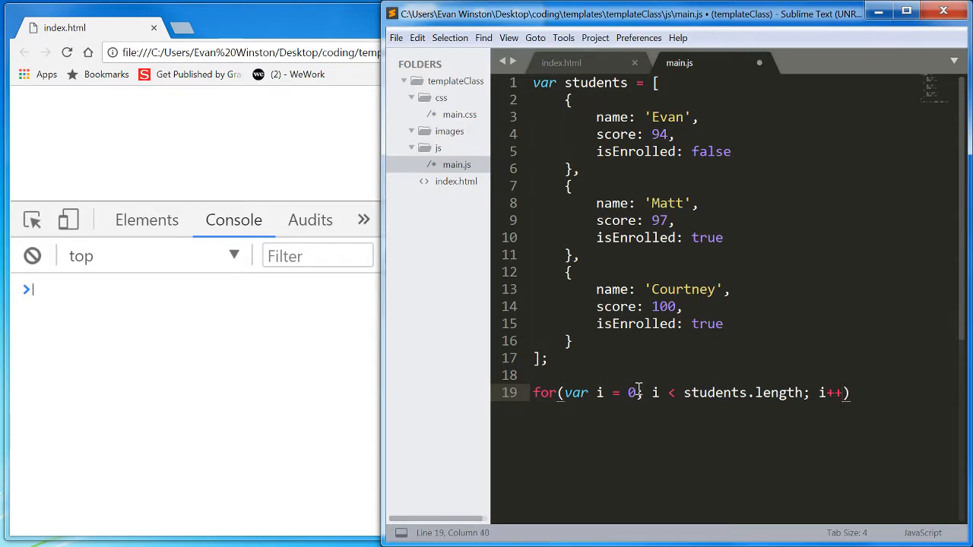
{"action": "type", "text": "{"}
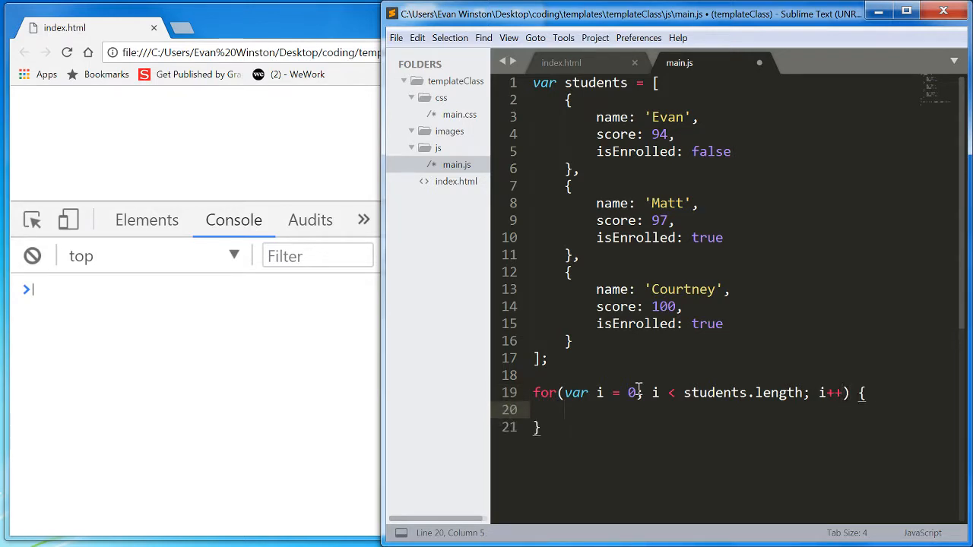
{"action": "type", "text": "console.log"}
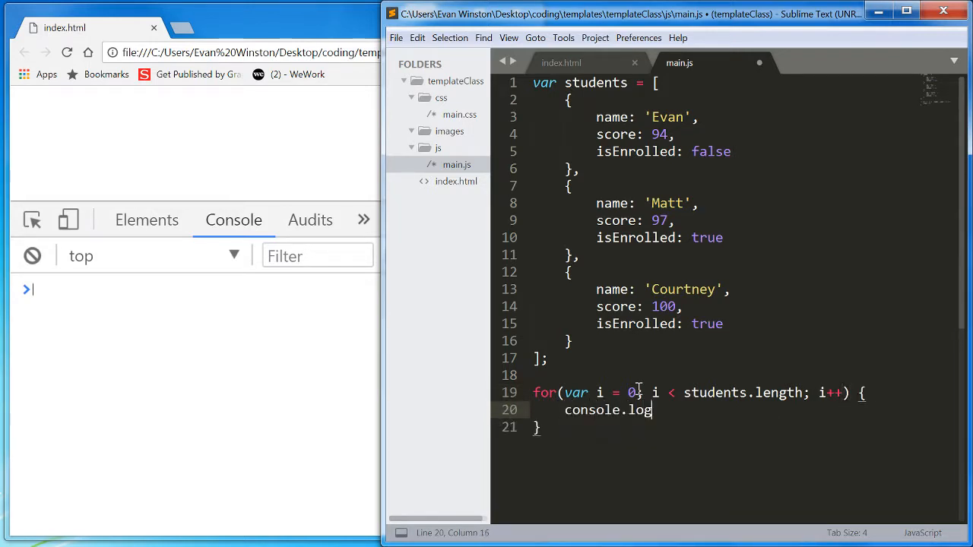
{"action": "type", "text": "(students"}
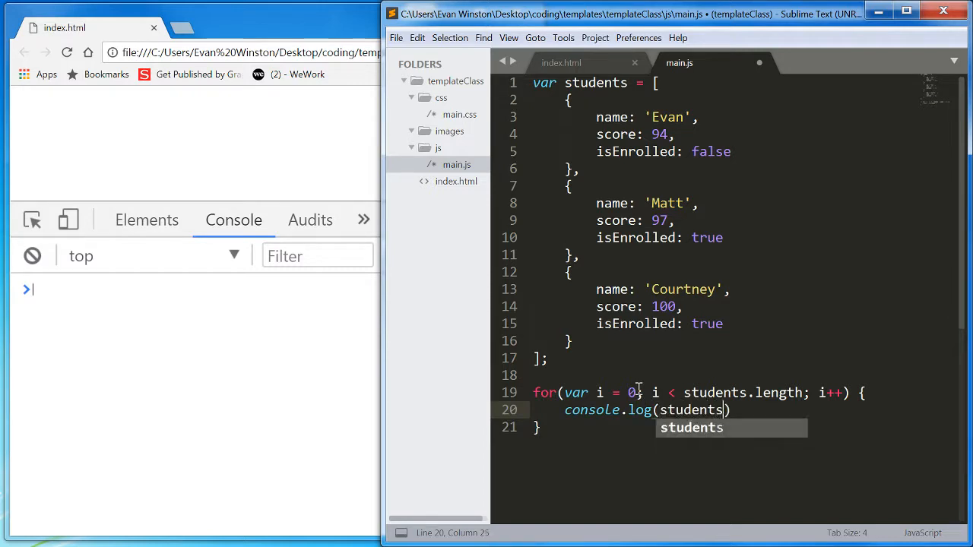
{"action": "type", "text": "[i]);"}
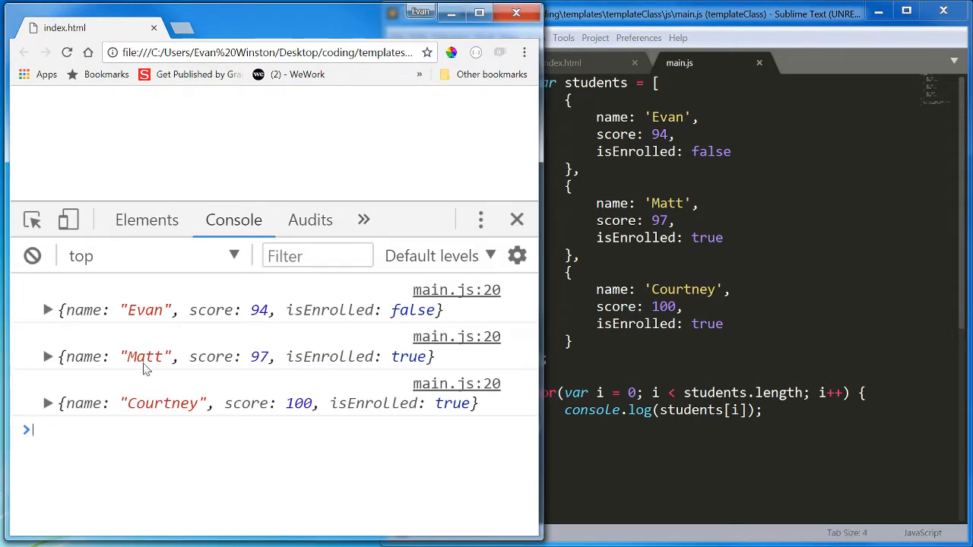
{"action": "mouse_move", "coordinate": [295, 508]}
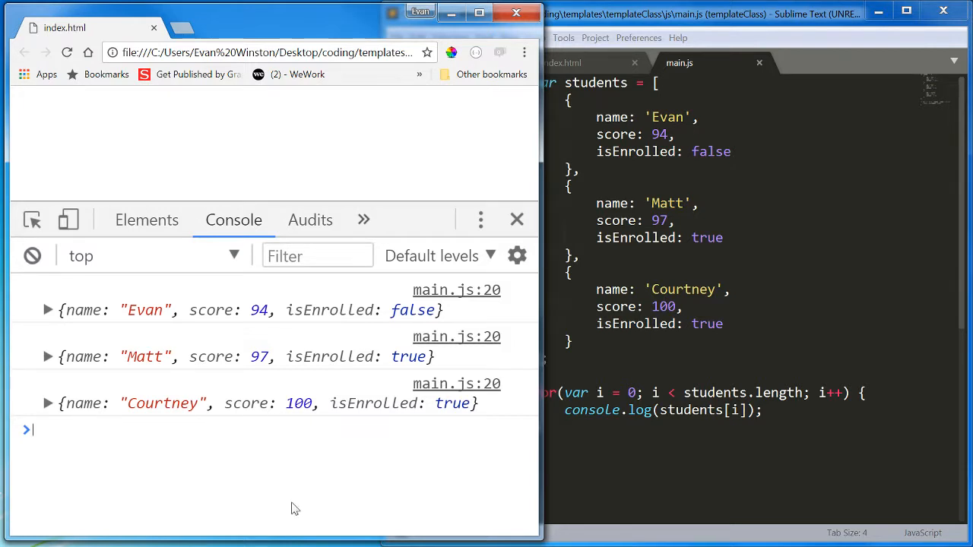
{"action": "mouse_move", "coordinate": [646, 412]}
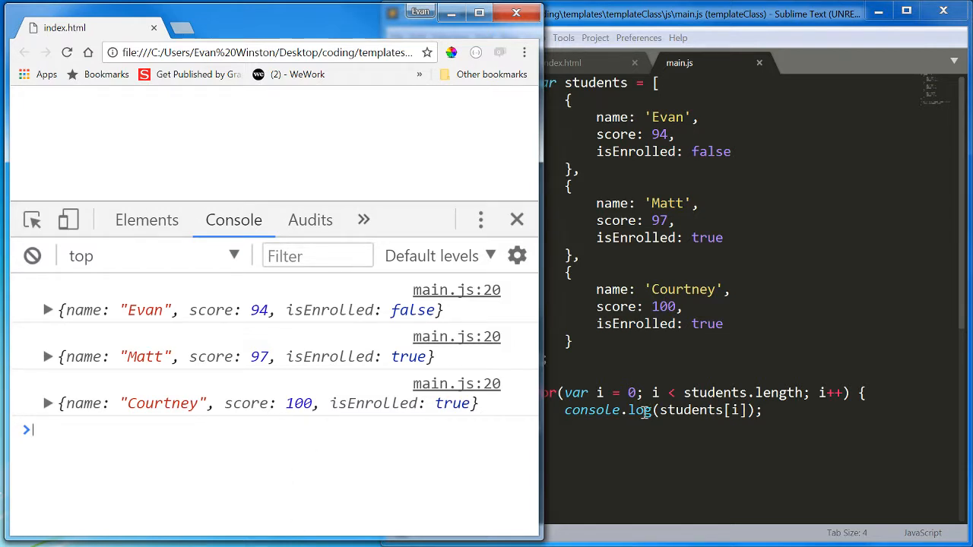
{"action": "mouse_move", "coordinate": [327, 308]}
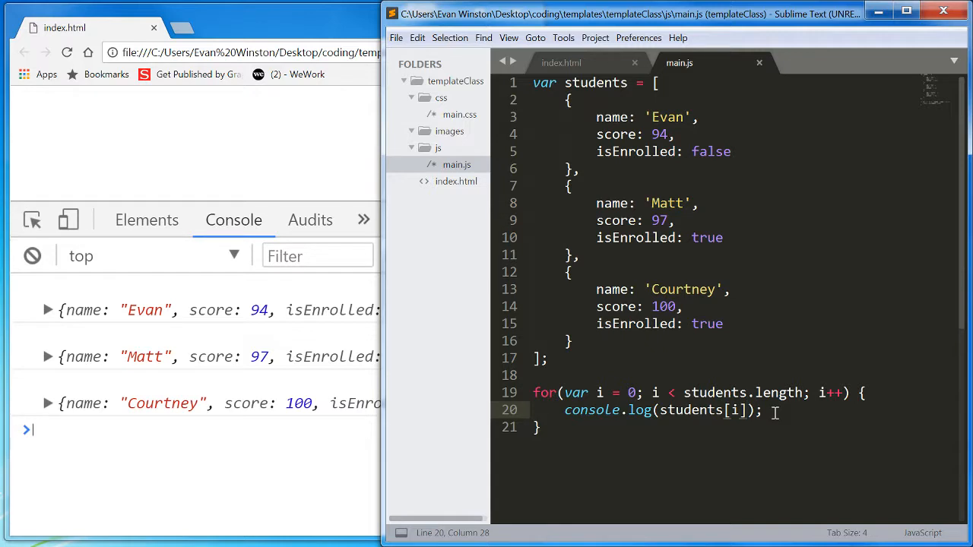
Extend the log to students[i].name + " " + score + " " + isEnrolled.
{"action": "type", "text": ".name"}
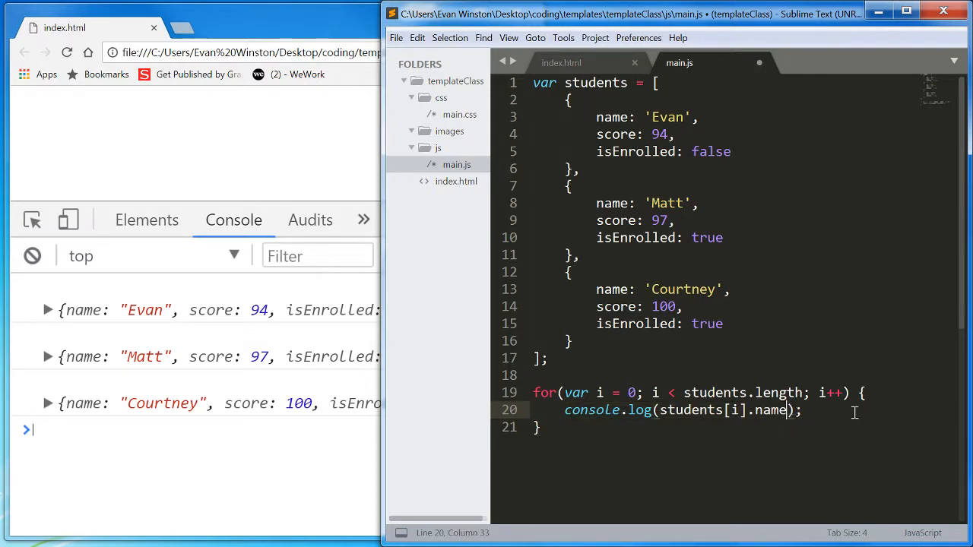
{"action": "type", "text": "+ \" \" + students"}
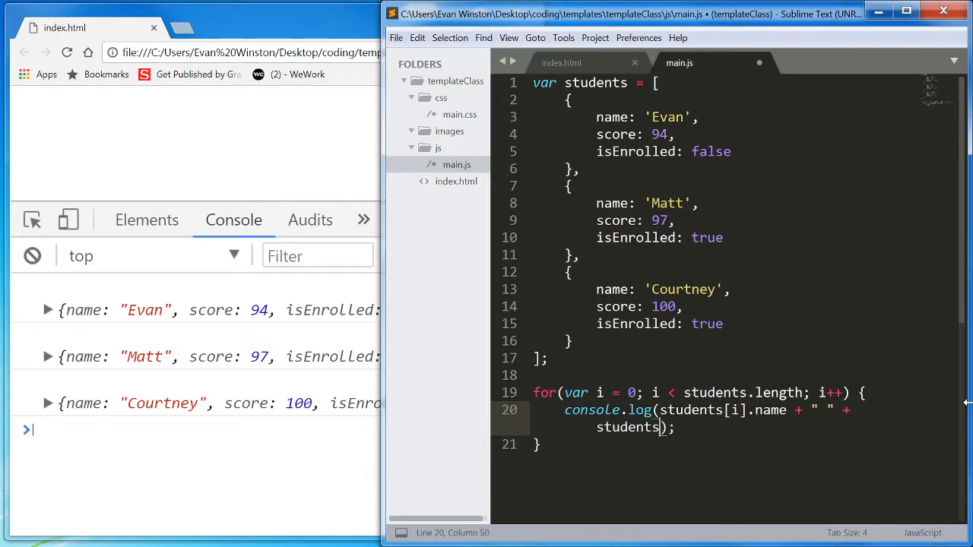
{"action": "type", "text": "[i].score + \" \" + students[i"}
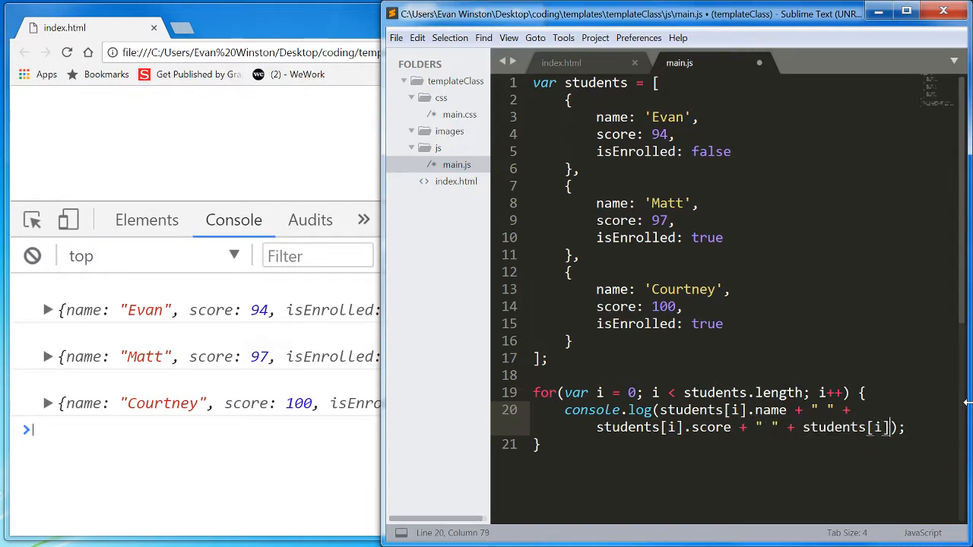
{"action": "type", "text": "isEnrolled"}
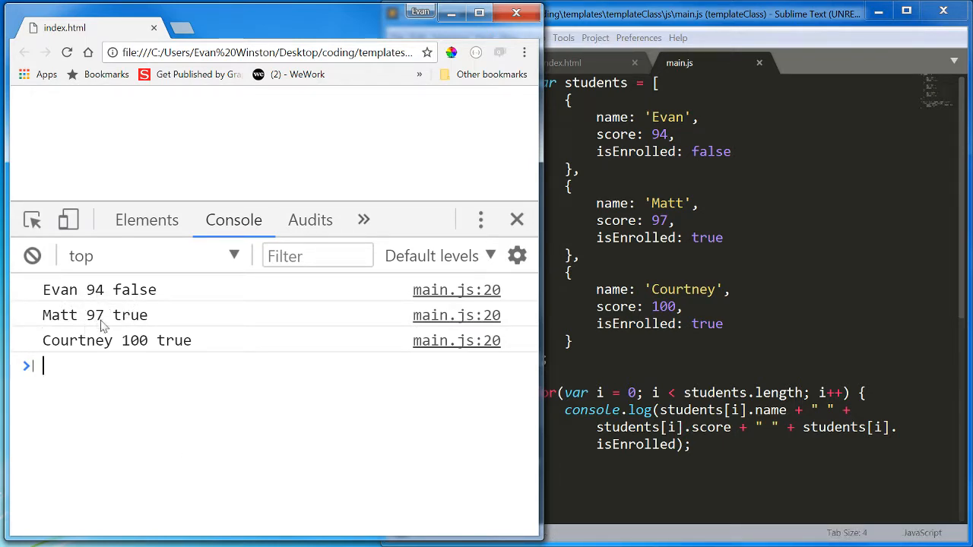
{"action": "mouse_move", "coordinate": [133, 300]}
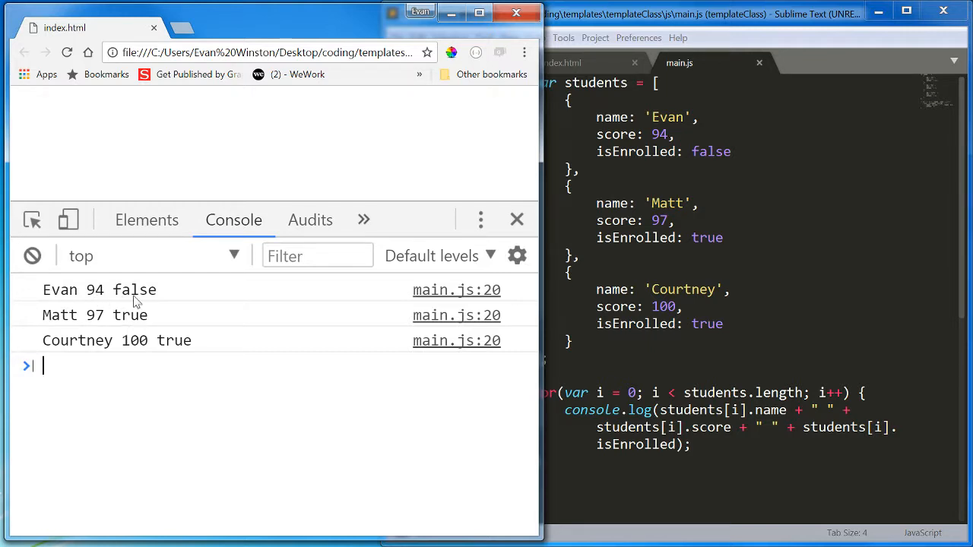
{"action": "mouse_move", "coordinate": [211, 330]}
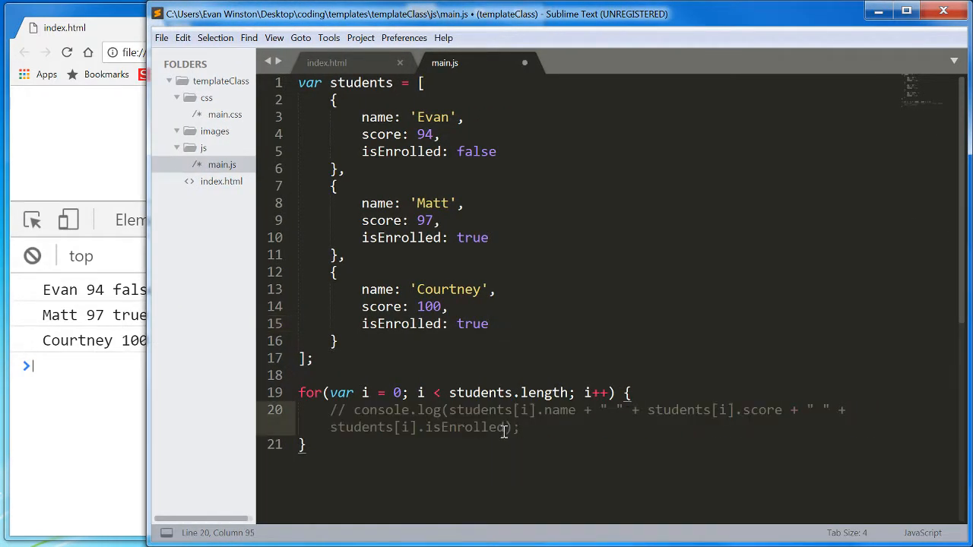
Comment out the combined log, add a "Student name:" log, and duplicate it for the score.
{"action": "type", "text": "console"}
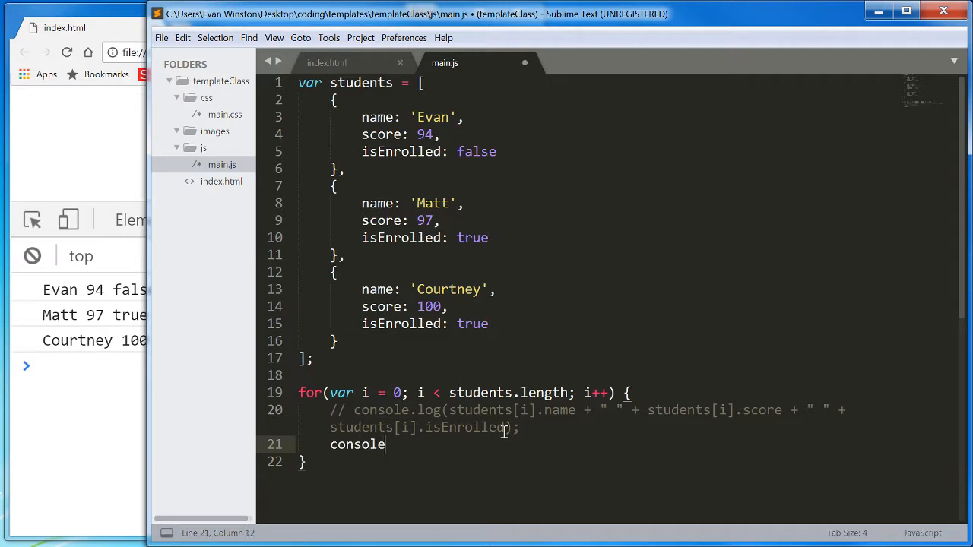
{"action": "type", "text": ".log()"}
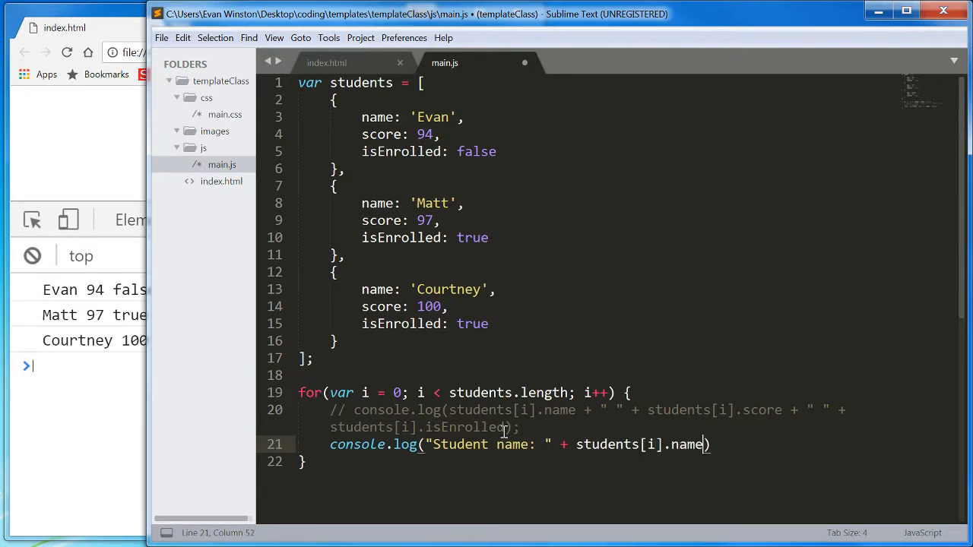
{"action": "key", "text": "ctrl+s"}
{"action": "type", "text": ";"}
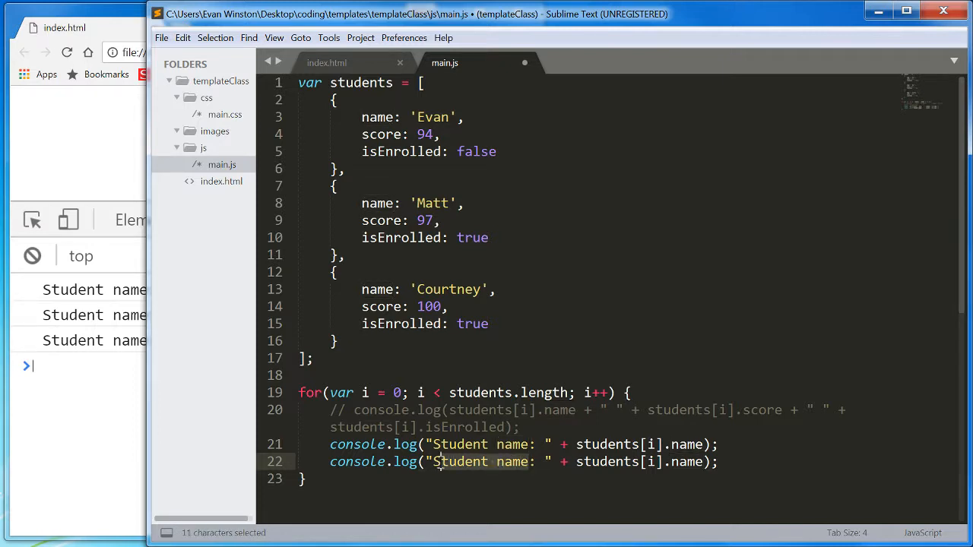
{"action": "type", "text": "Score);"}
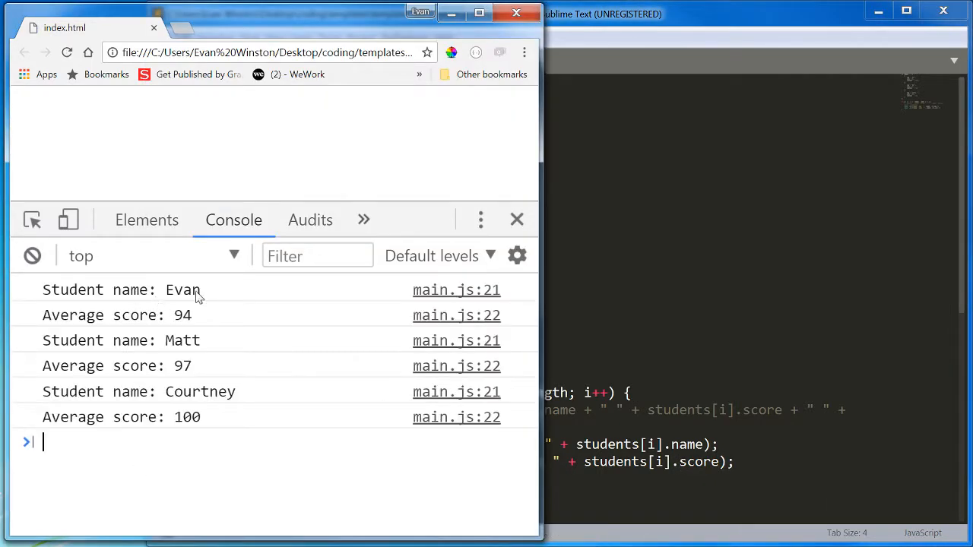
{"action": "mouse_move", "coordinate": [191, 320]}
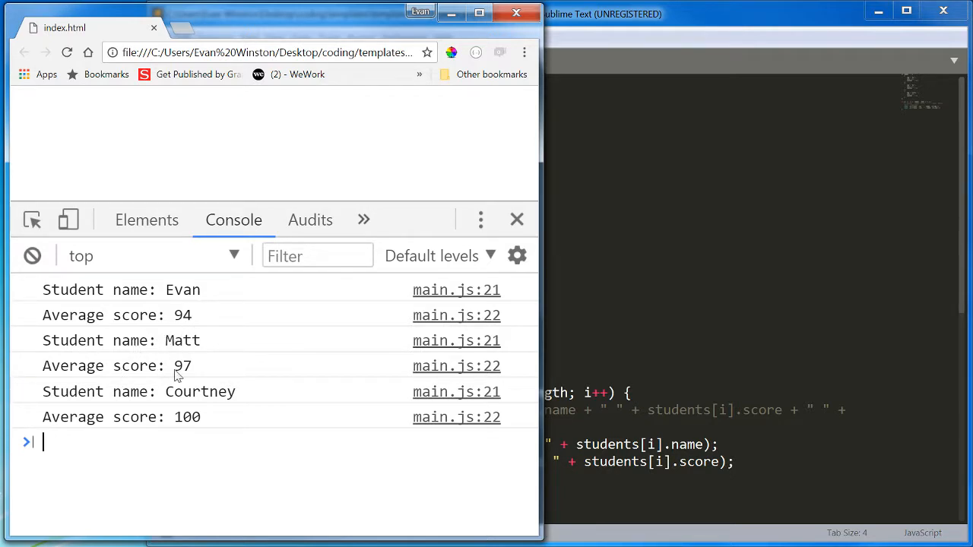
{"action": "mouse_move", "coordinate": [166, 433]}
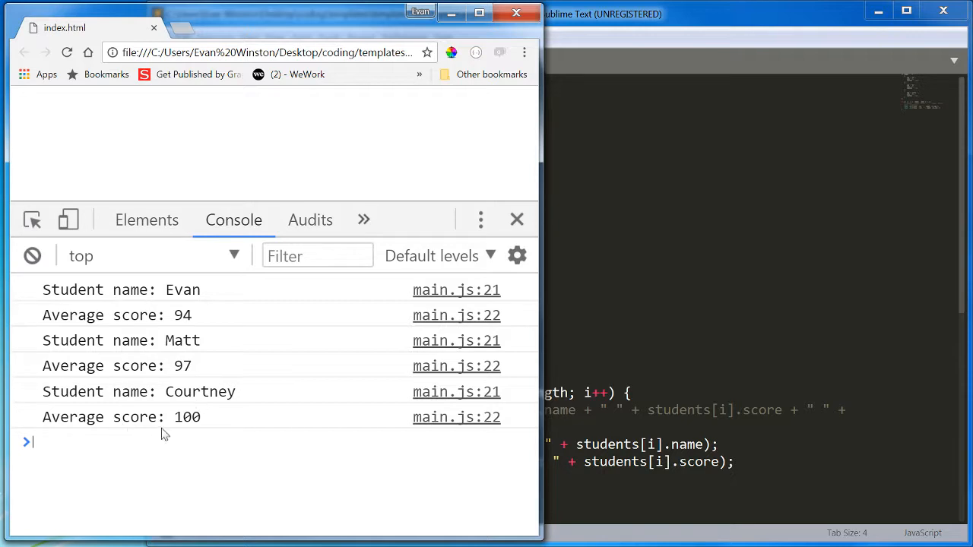
Reload the page in Chrome to see each student's labelled name and average score lines.
{"action": "left_click", "coordinate": [600, 13]}
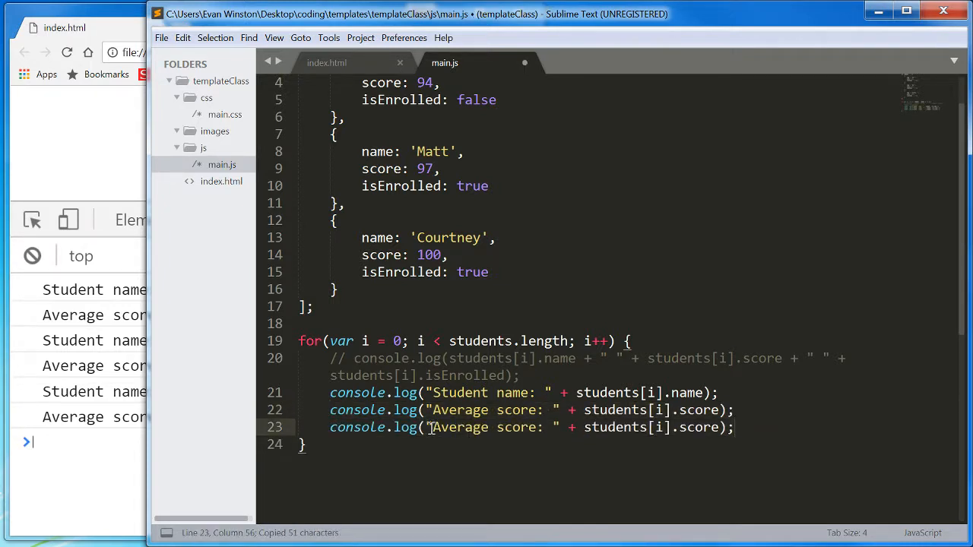
Copy the average-score log line and change it to log "Enrolled: " with students[i].isEnrolled.
{"action": "type", "text": "Enrolled);"}
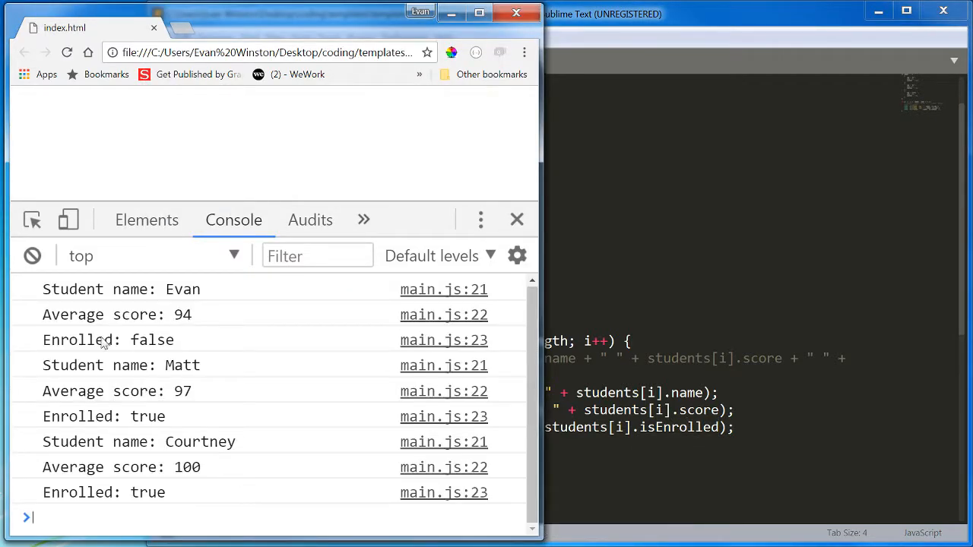
Reload Chrome and check the console for an Enrolled true/false line per student.
{"action": "double_click", "coordinate": [108, 340]}
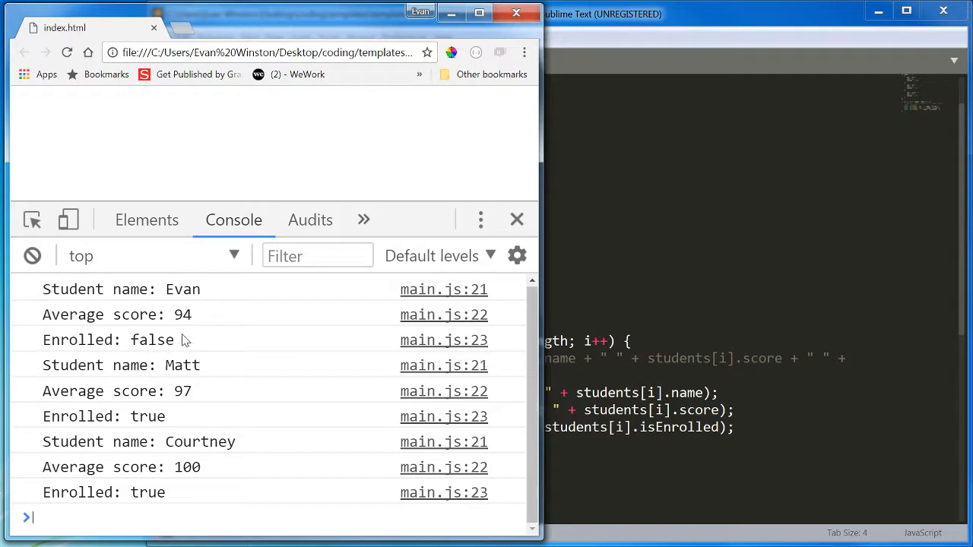
{"action": "mouse_move", "coordinate": [223, 478]}
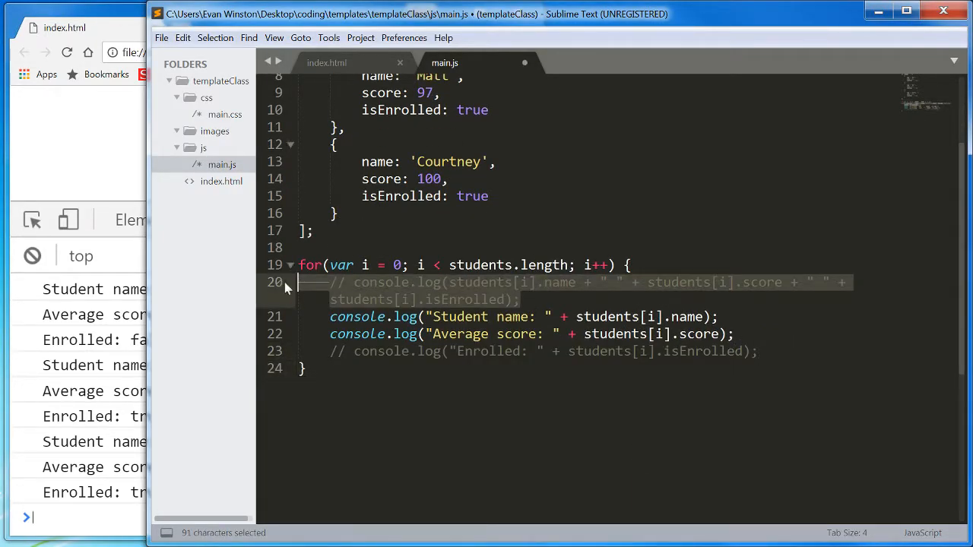
Delete the commented-out combined log line and start an if testing students[i].isEnrolled.
{"action": "key", "text": "Delete"}
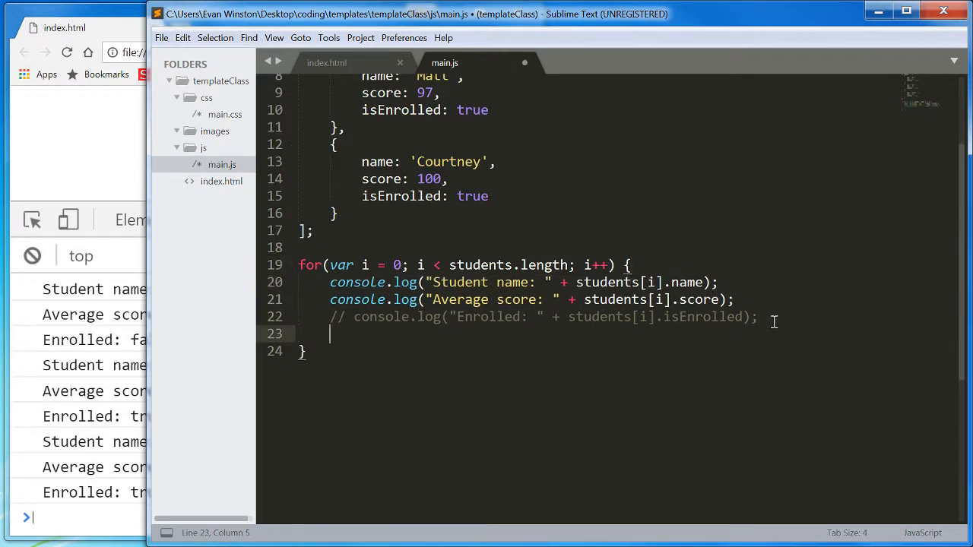
{"action": "mouse_move", "coordinate": [471, 322]}
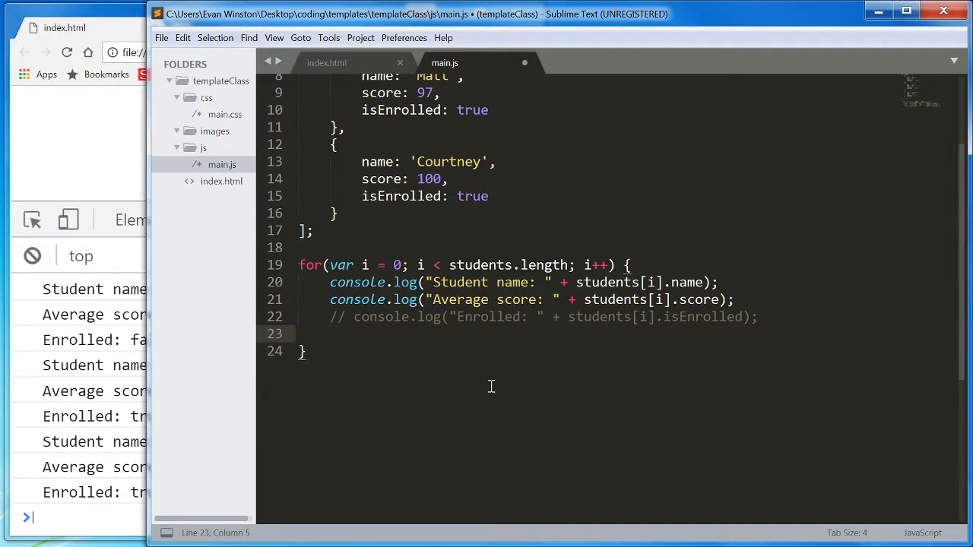
{"action": "mouse_move", "coordinate": [491, 383]}
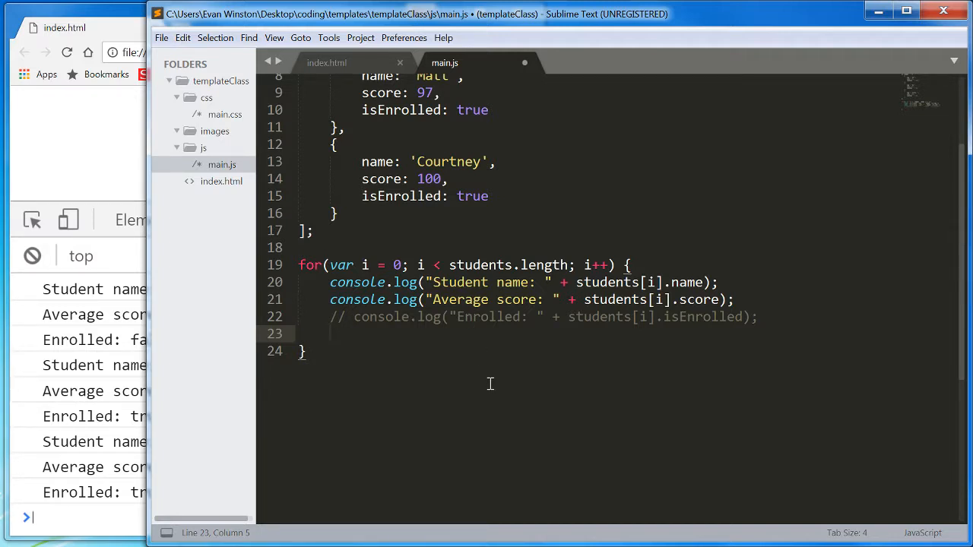
{"action": "type", "text": "if()"}
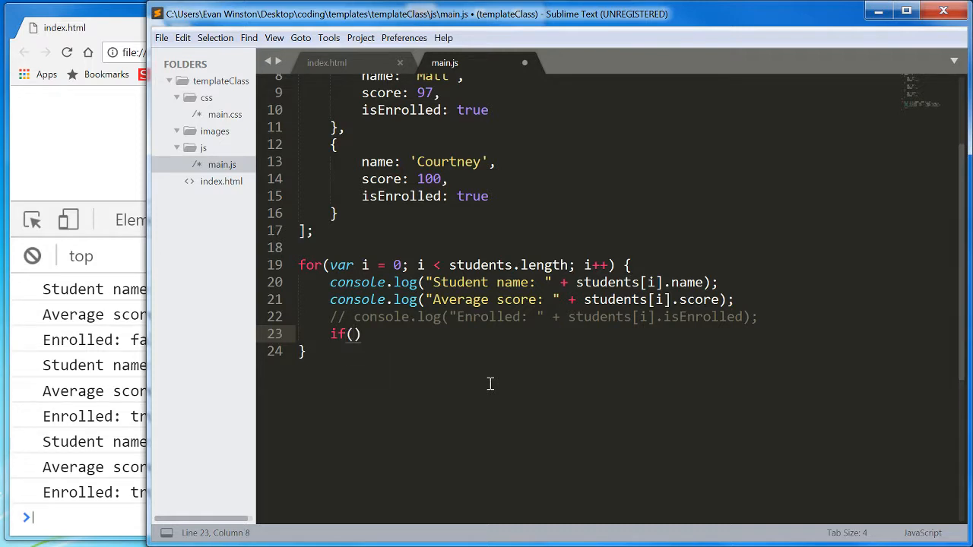
{"action": "type", "text": "students[i]"}
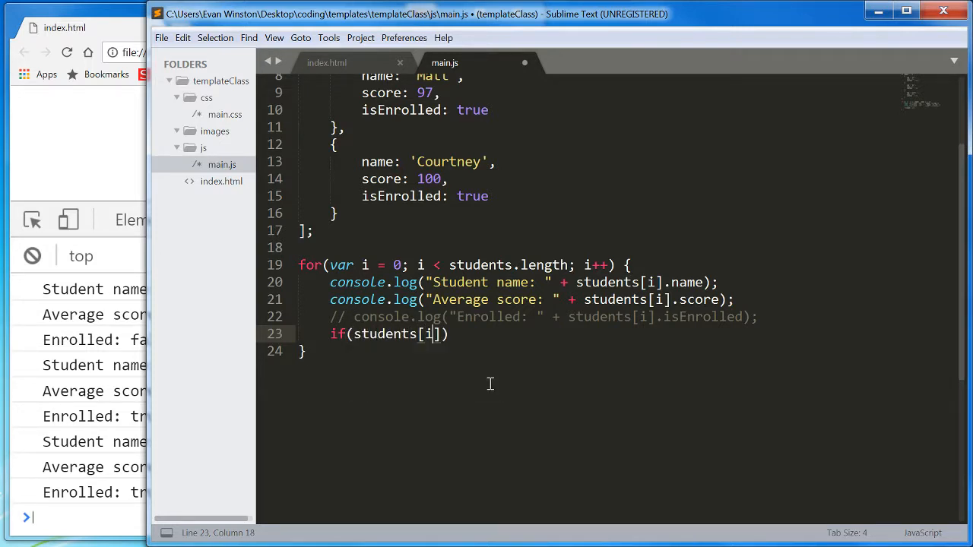
{"action": "type", "text": "].i"}
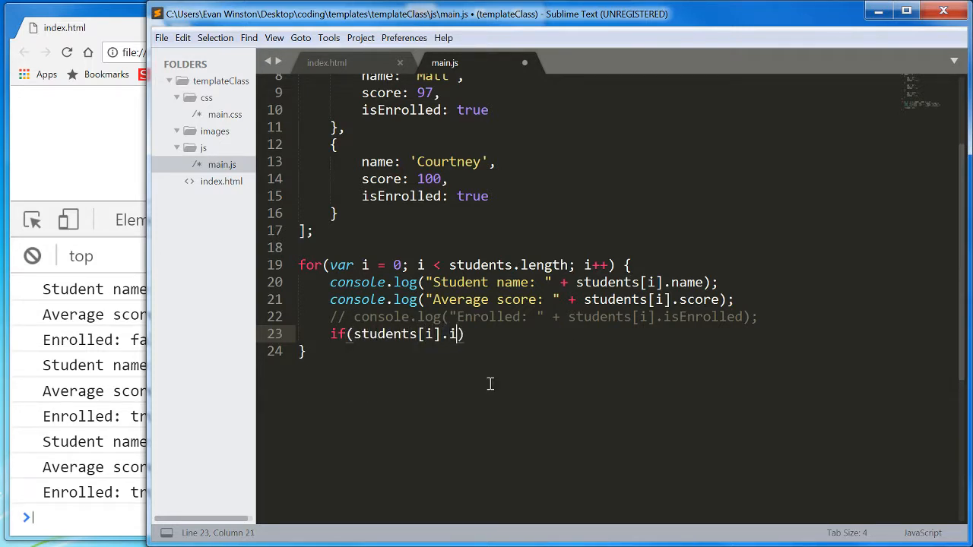
{"action": "type", "text": "sEnrolled == true"}
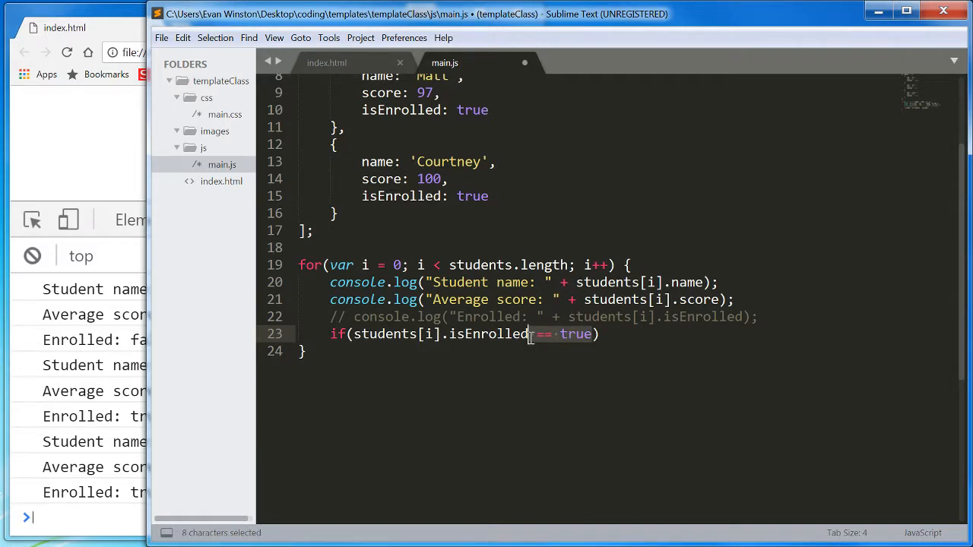
Drop the == true comparison and negate the condition to !students[i].isEnrolled.
{"action": "key", "text": "Delete"}
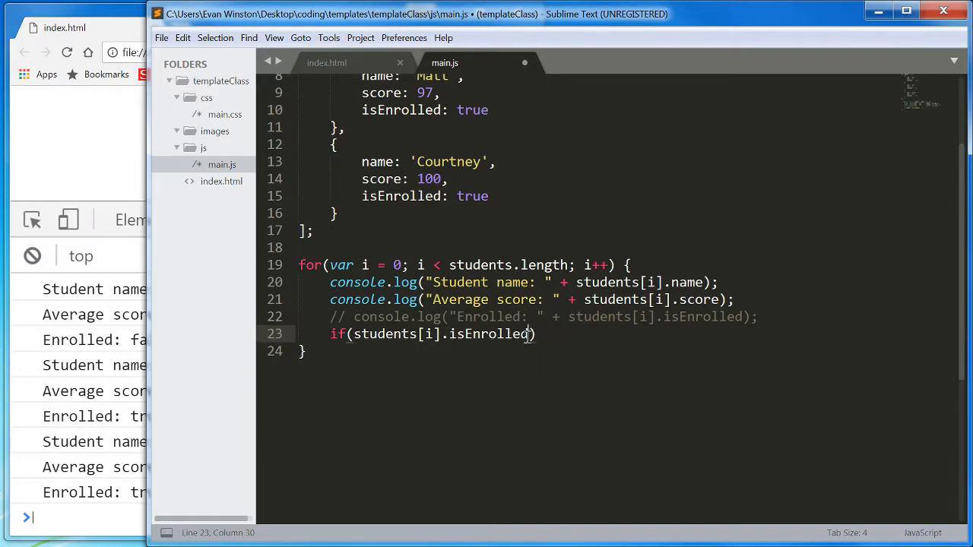
{"action": "left_click_drag", "start_coordinate": [354, 334], "coordinate": [532, 334]}
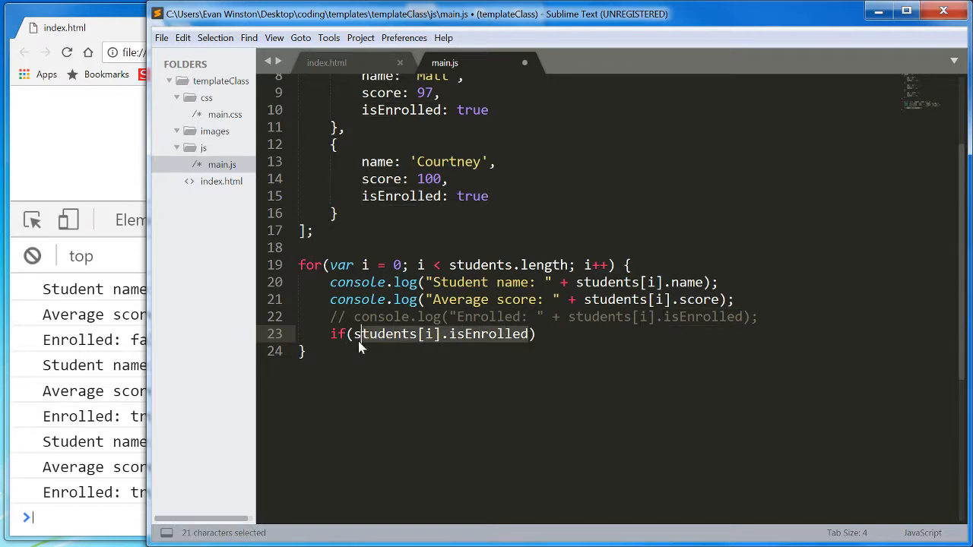
{"action": "left_click", "coordinate": [534, 333]}
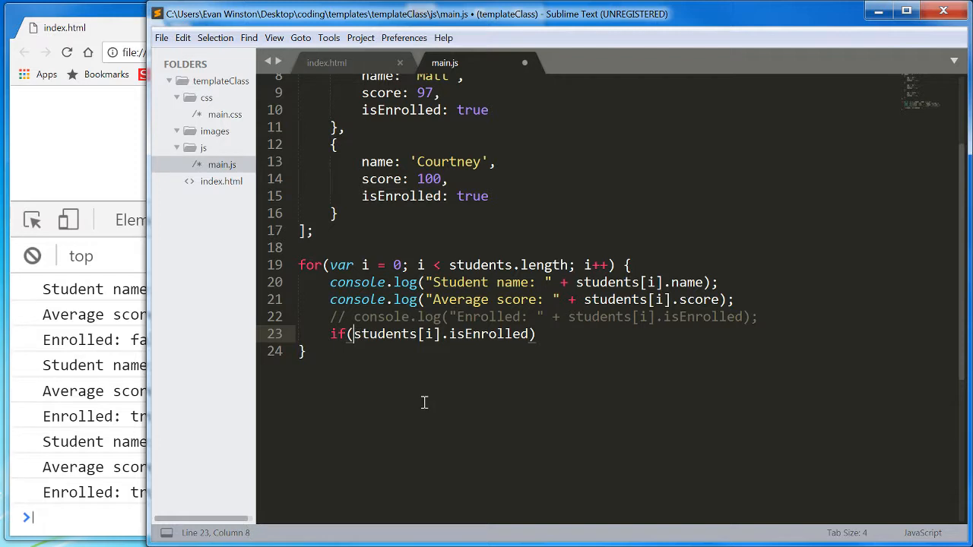
{"action": "type", "text": "!"}
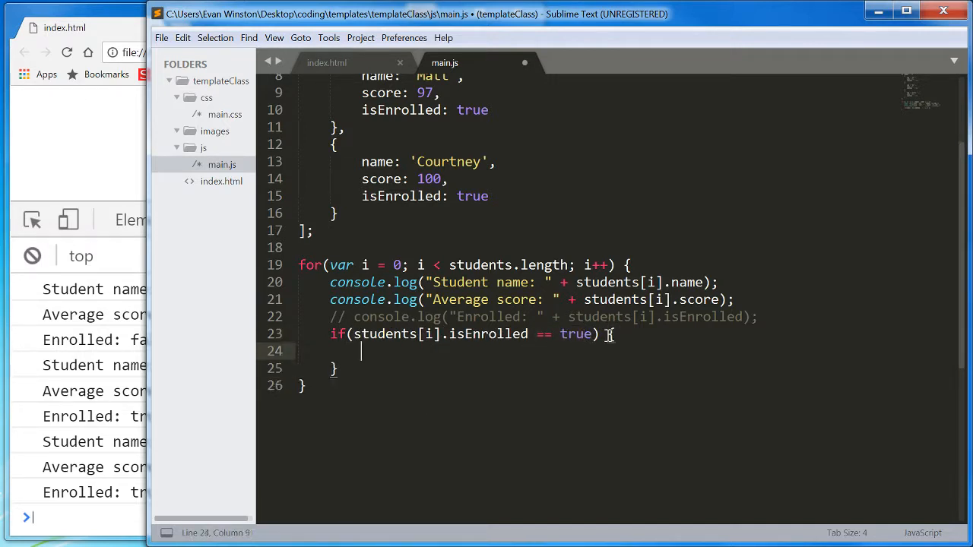
Write the if/else logging "No longer an active student." or "Student is enrolled." and save main.js.
{"action": "type", "text": "{"}
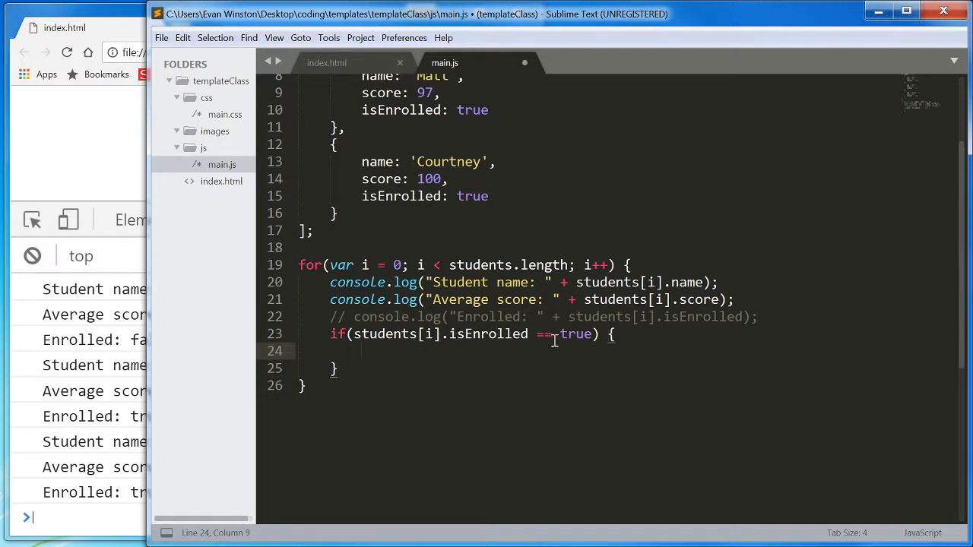
{"action": "type", "text": "console.log(\"Student is enrolled"}
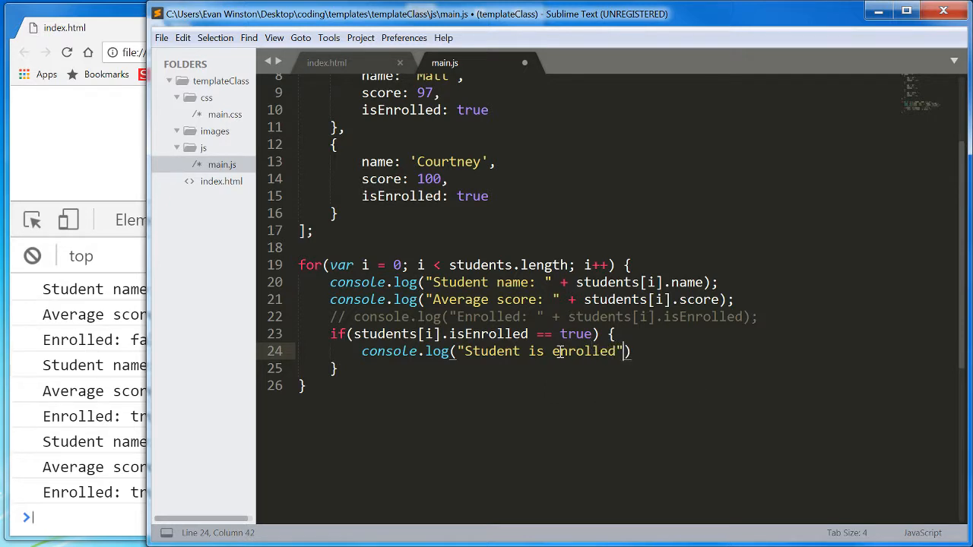
{"action": "type", "text": ";"}
{"action": "left_click", "coordinate": [627, 369]}
{"action": "type", "text": " els"}
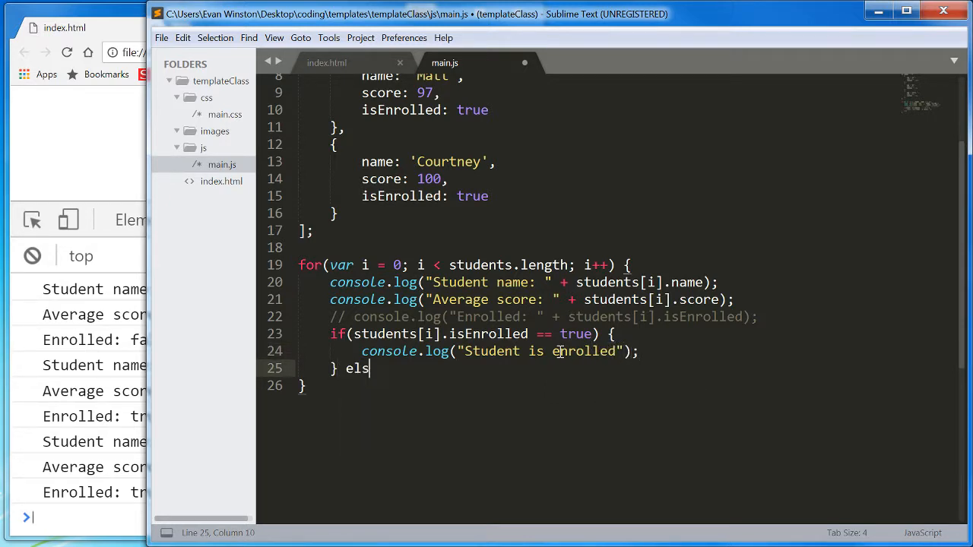
{"action": "type", "text": "e {"}
{"action": "type", "text": "console.log(\""}
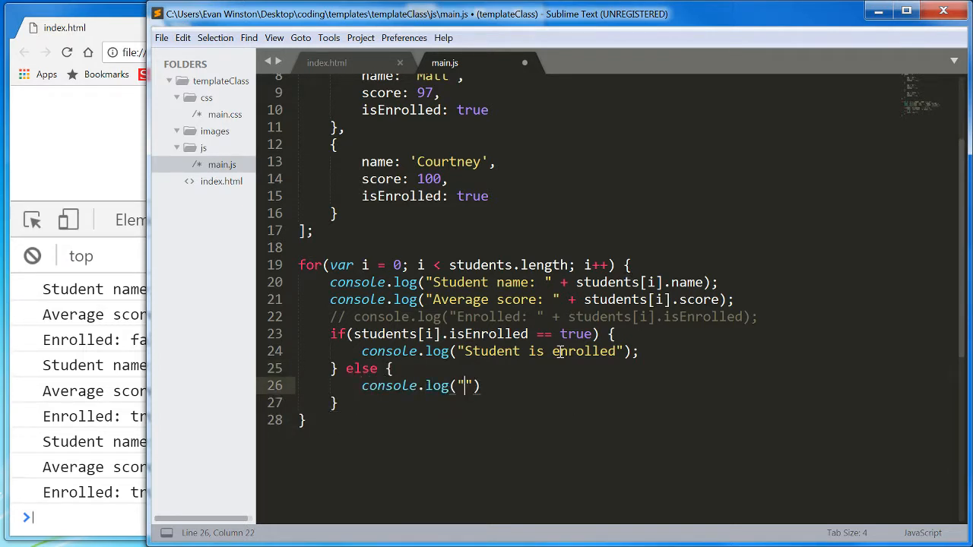
{"action": "type", "text": "No longer an active stude"}
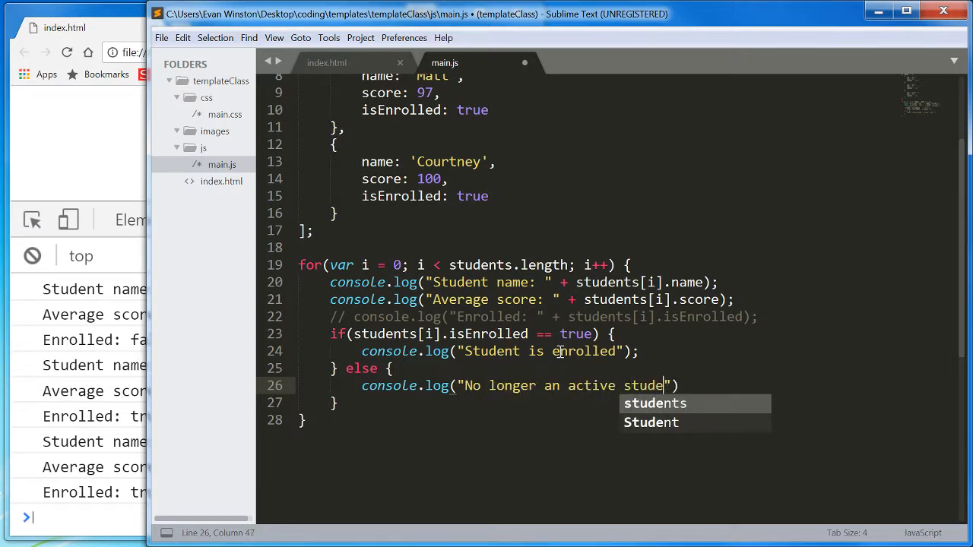
{"action": "type", "text": "nt."}
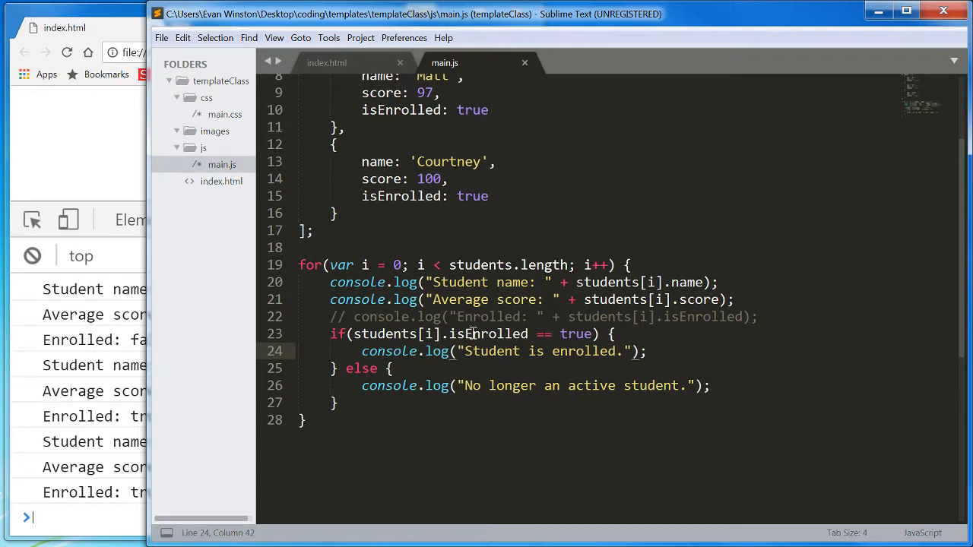
{"action": "double_click", "coordinate": [490, 333]}
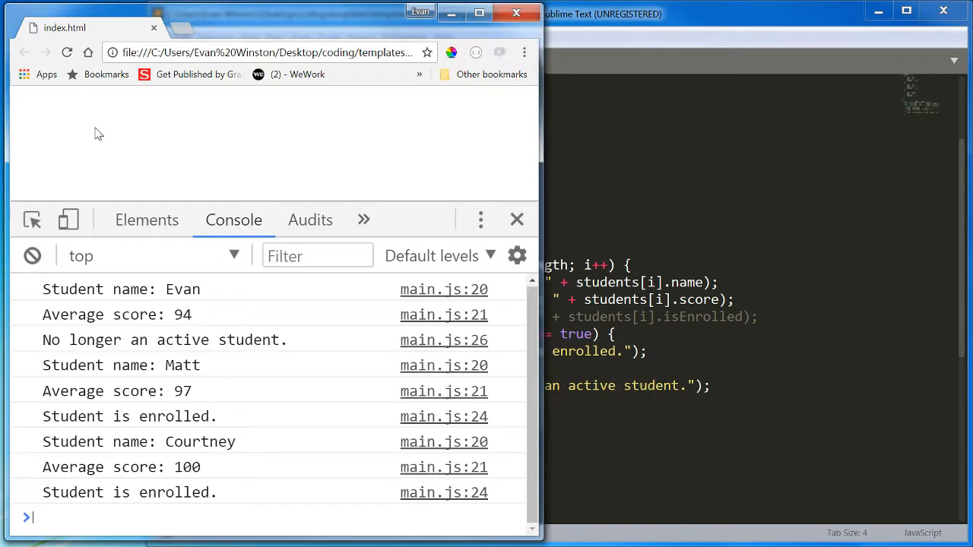
{"action": "mouse_move", "coordinate": [196, 323]}
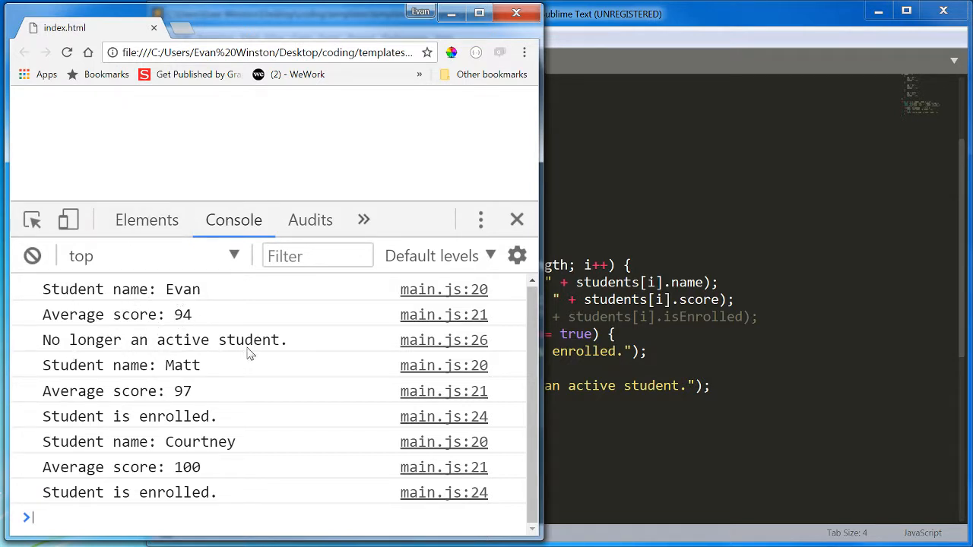
{"action": "mouse_move", "coordinate": [175, 378]}
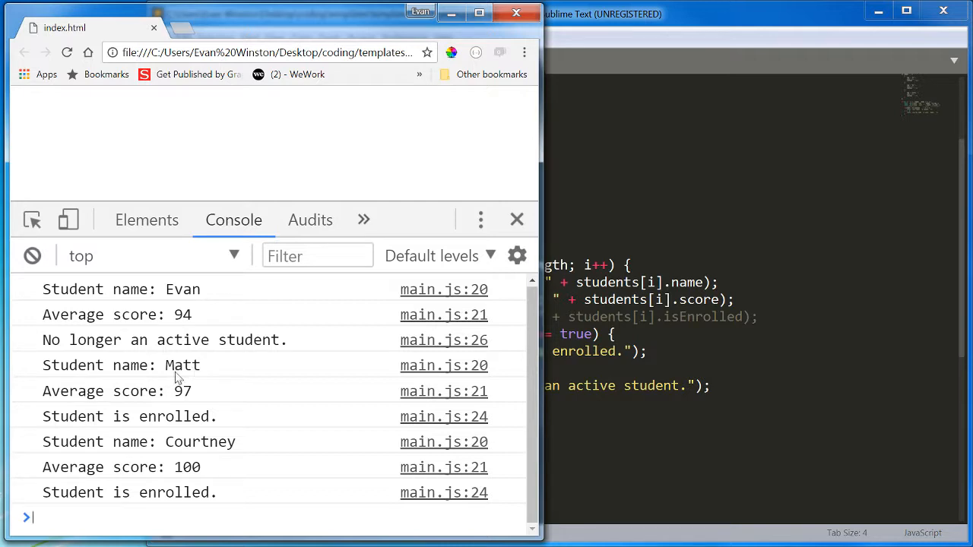
{"action": "mouse_move", "coordinate": [170, 425]}
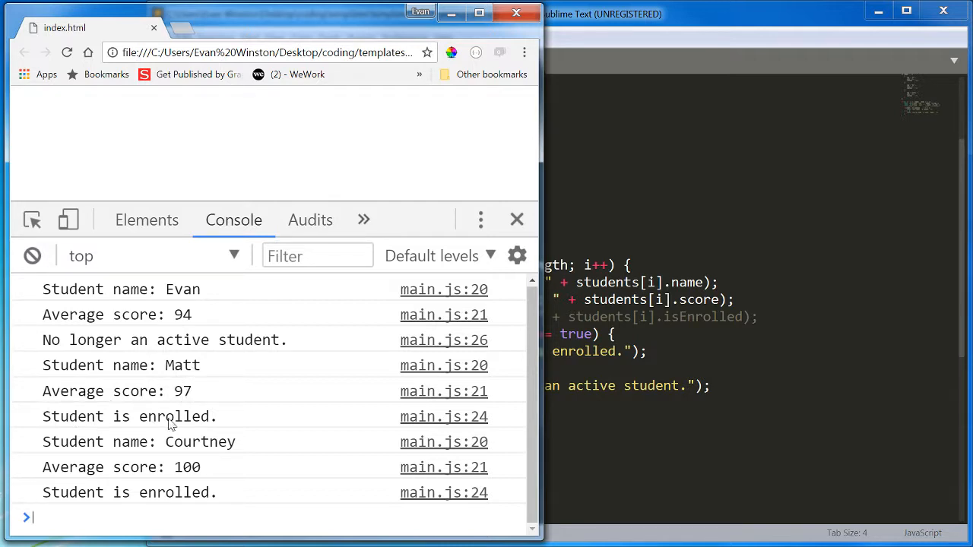
{"action": "mouse_move", "coordinate": [195, 447]}
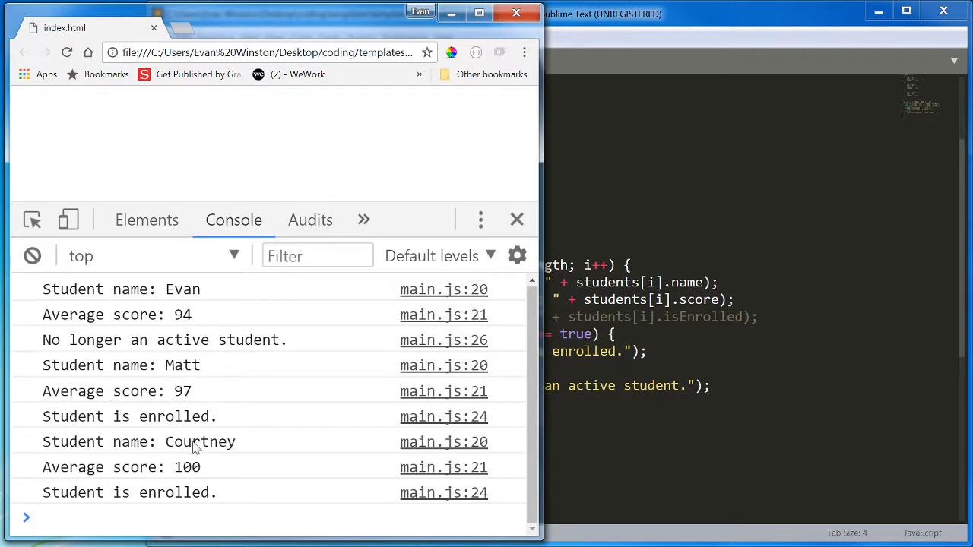
{"action": "mouse_move", "coordinate": [317, 469]}
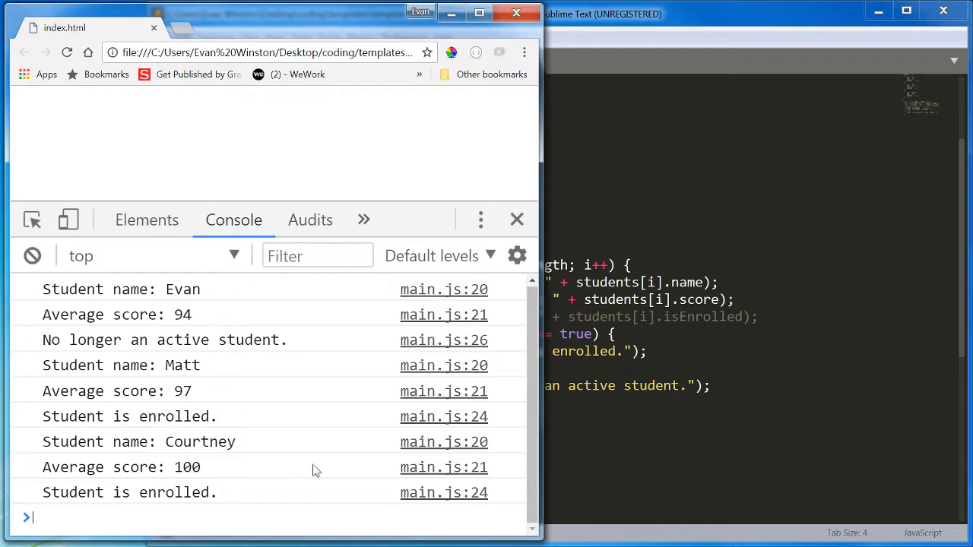
{"action": "mouse_move", "coordinate": [656, 422]}
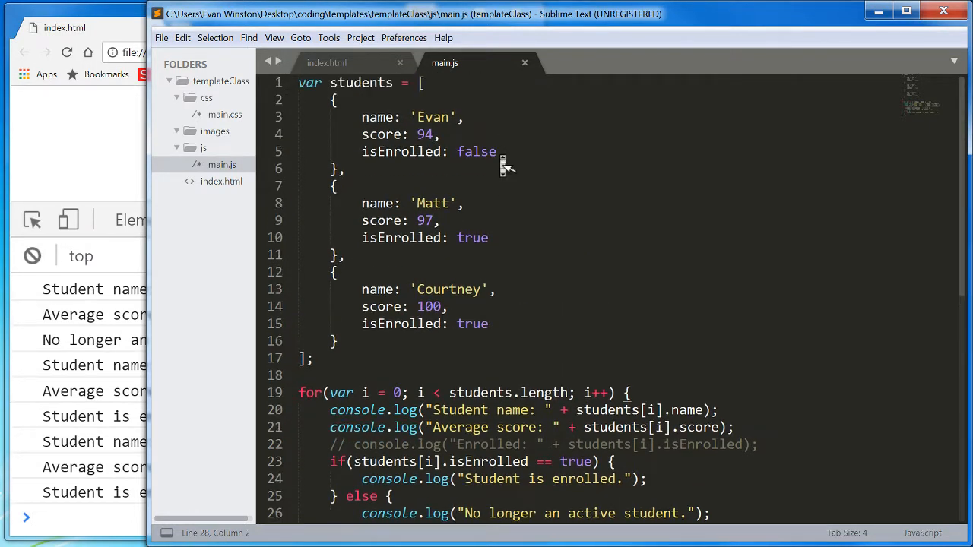
{"action": "scroll", "scroll_direction": "down", "scroll_amount": 3}
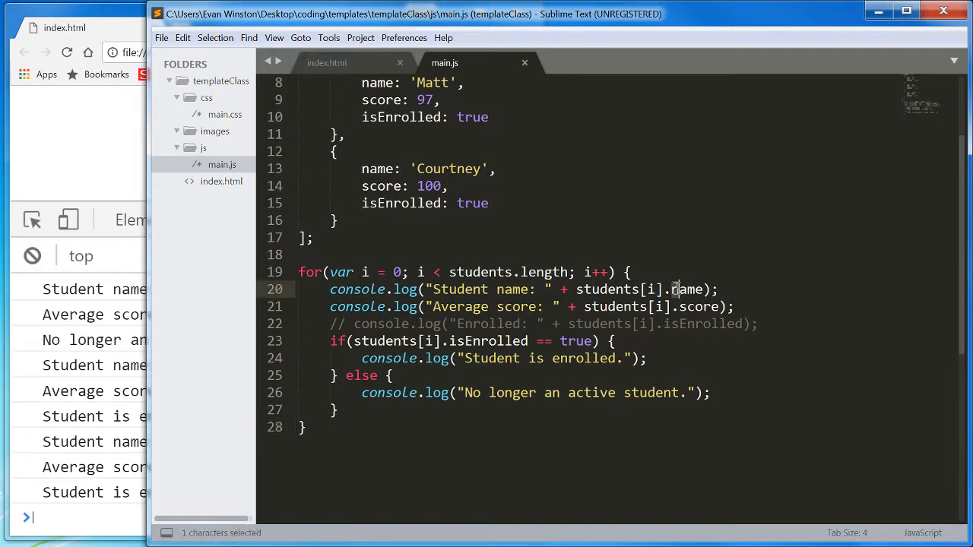
{"action": "double_click", "coordinate": [686, 290]}
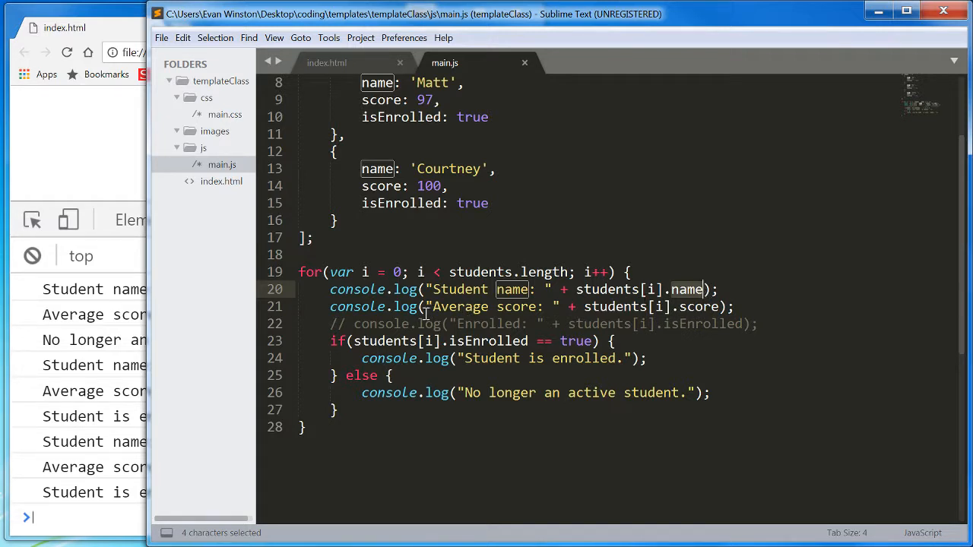
{"action": "mouse_move", "coordinate": [168, 404]}
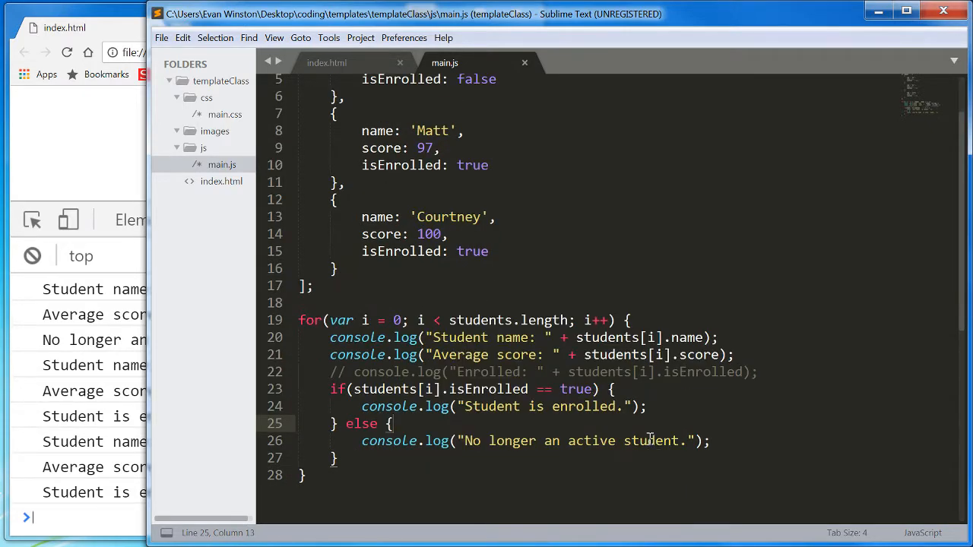
{"action": "double_click", "coordinate": [654, 337]}
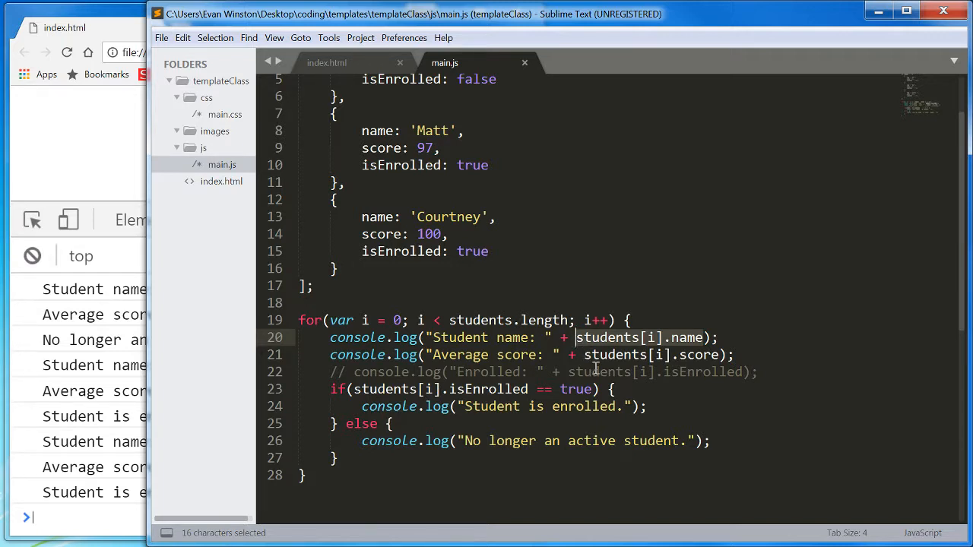
{"action": "mouse_move", "coordinate": [585, 424]}
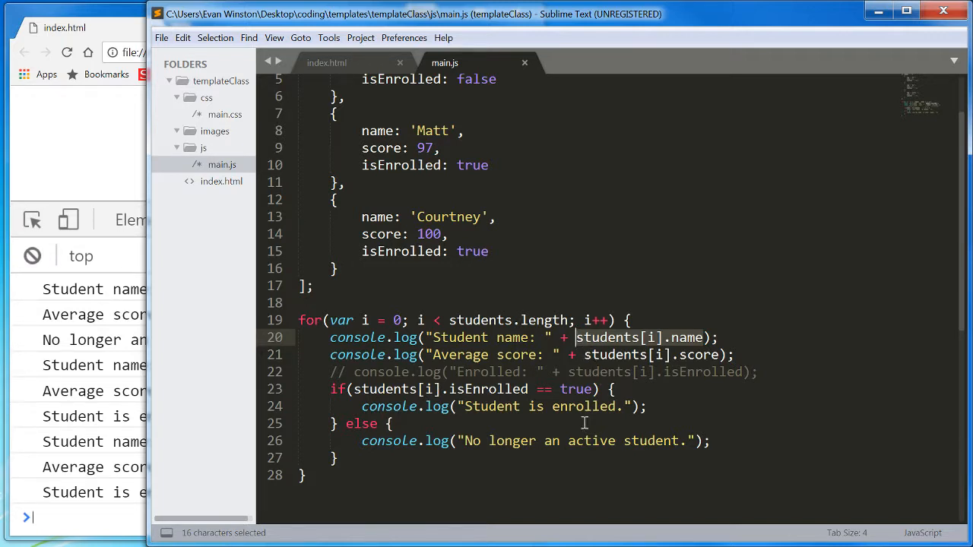
{"action": "mouse_move", "coordinate": [319, 213]}
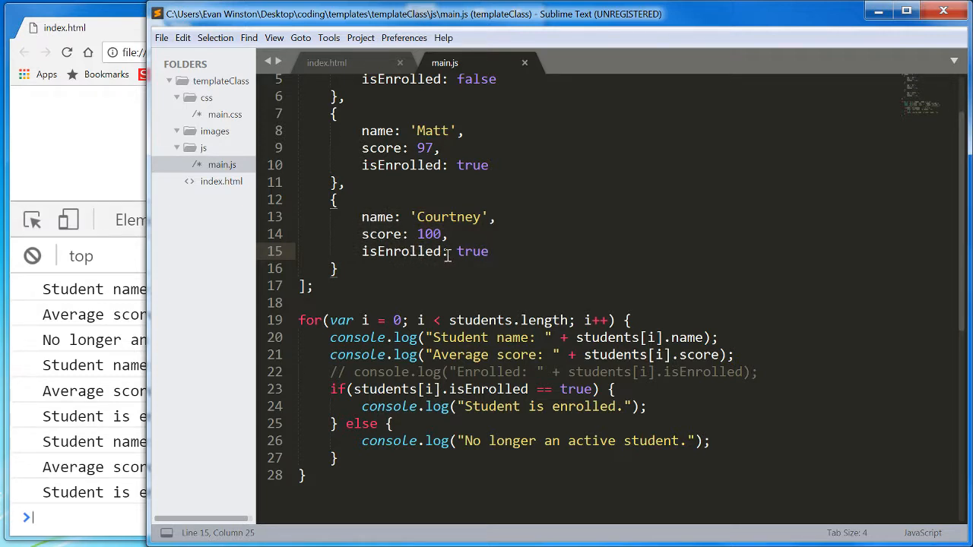
{"action": "mouse_move", "coordinate": [434, 259]}
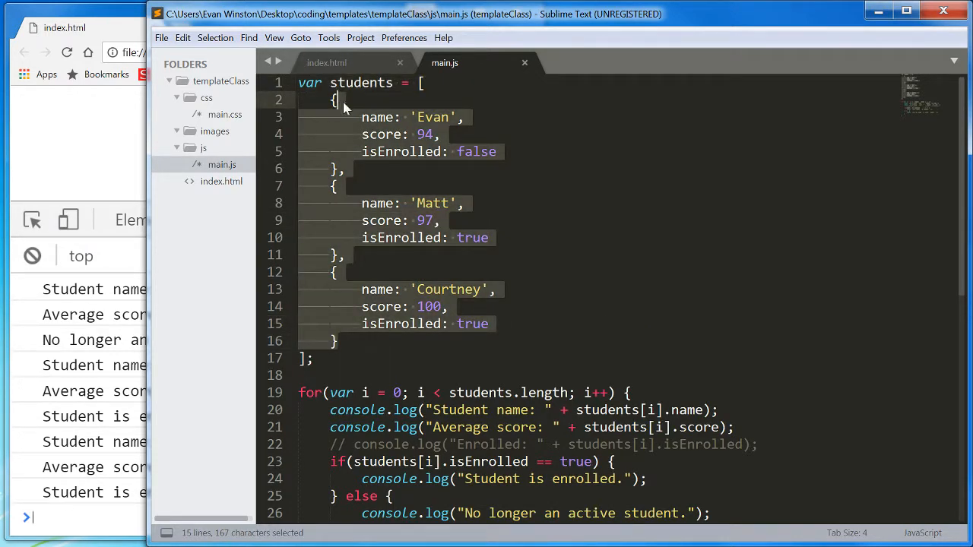
Evaluate students.length in the Chrome console, which reports 3.
{"action": "left_click", "coordinate": [338, 99]}
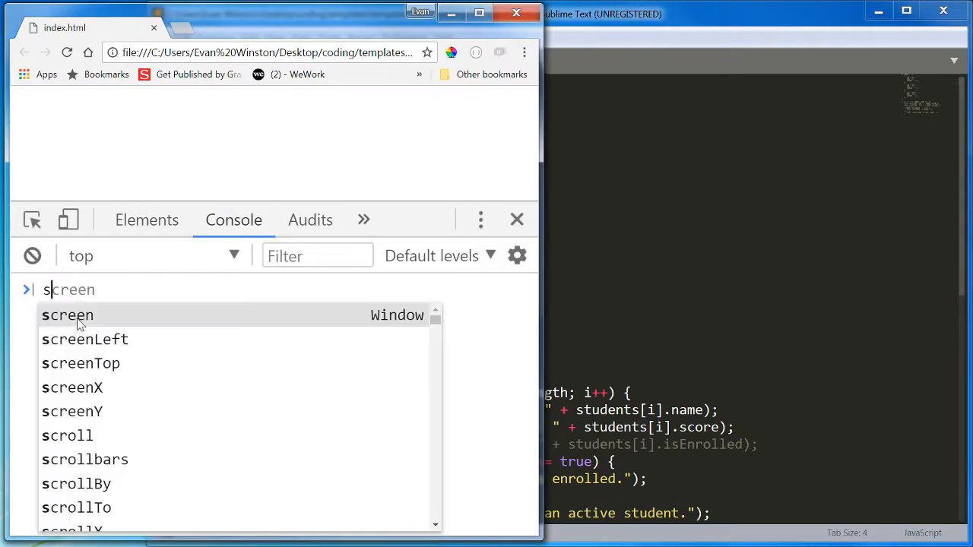
{"action": "type", "text": "students.length"}
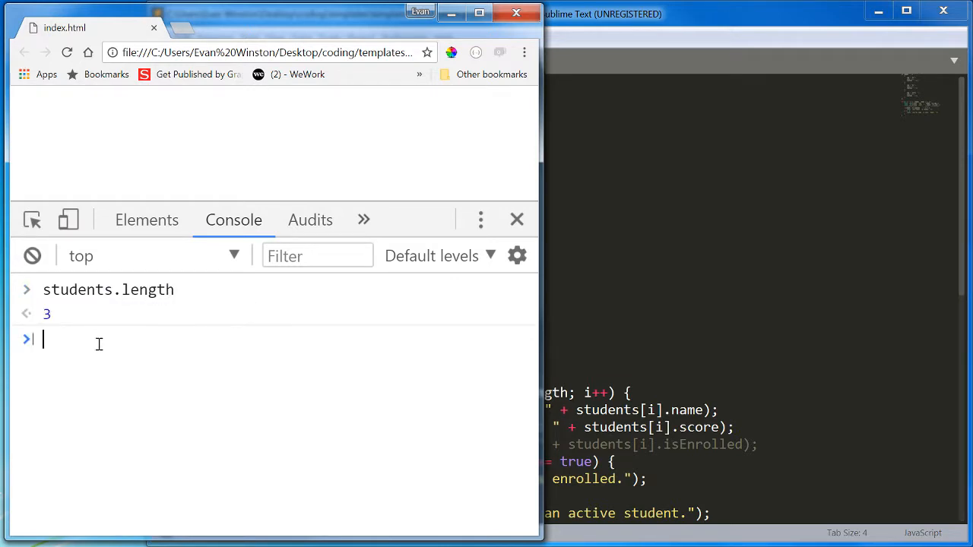
{"action": "mouse_move", "coordinate": [709, 294]}
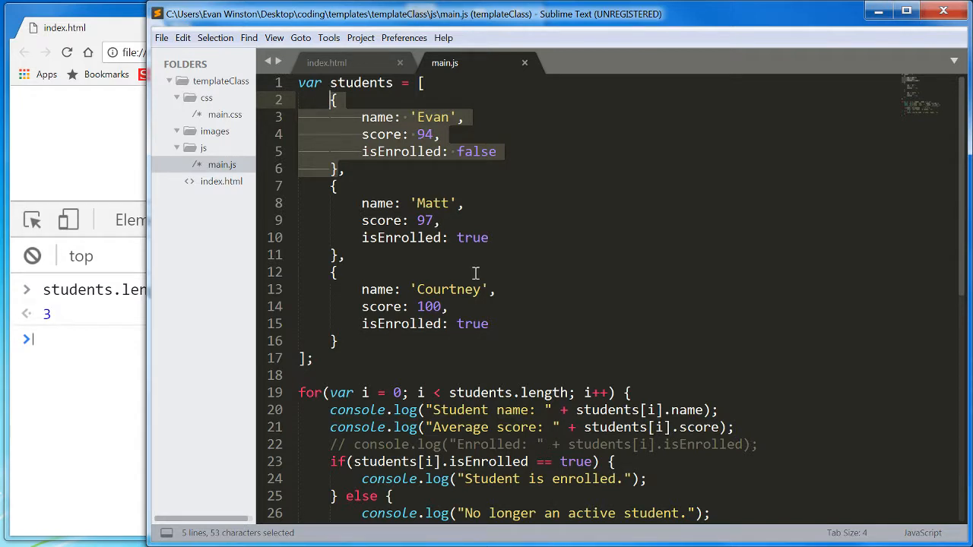
Scroll through main.js, remove the commented Enrolled line, and select Evan's student object.
{"action": "scroll", "scroll_direction": "down", "scroll_amount": 3}
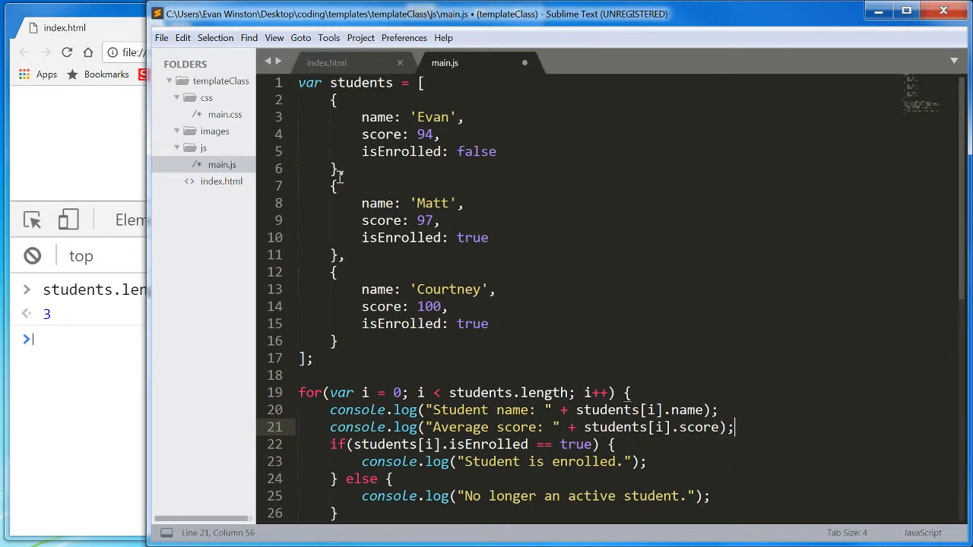
{"action": "left_click_drag", "start_coordinate": [332, 100], "coordinate": [346, 169]}
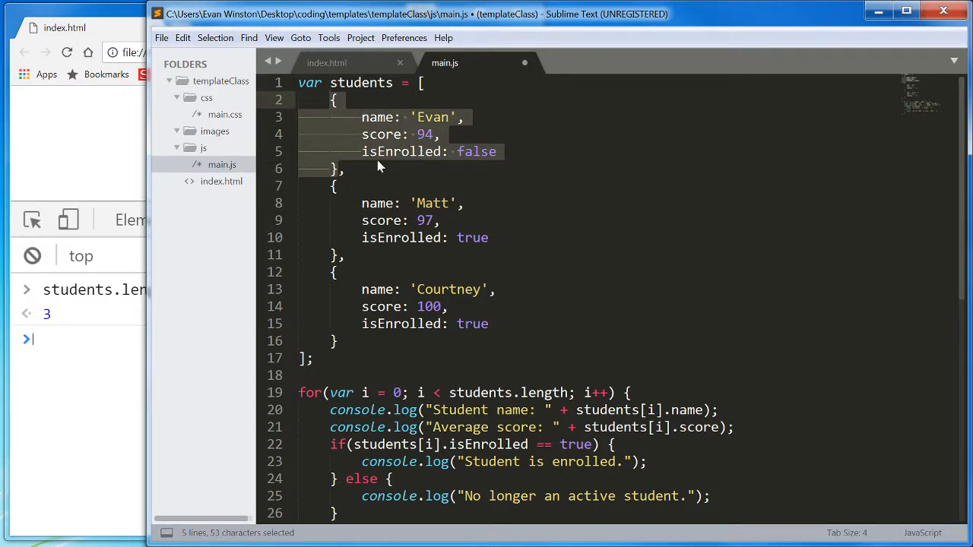
{"action": "scroll", "scroll_direction": "down", "scroll_amount": 3}
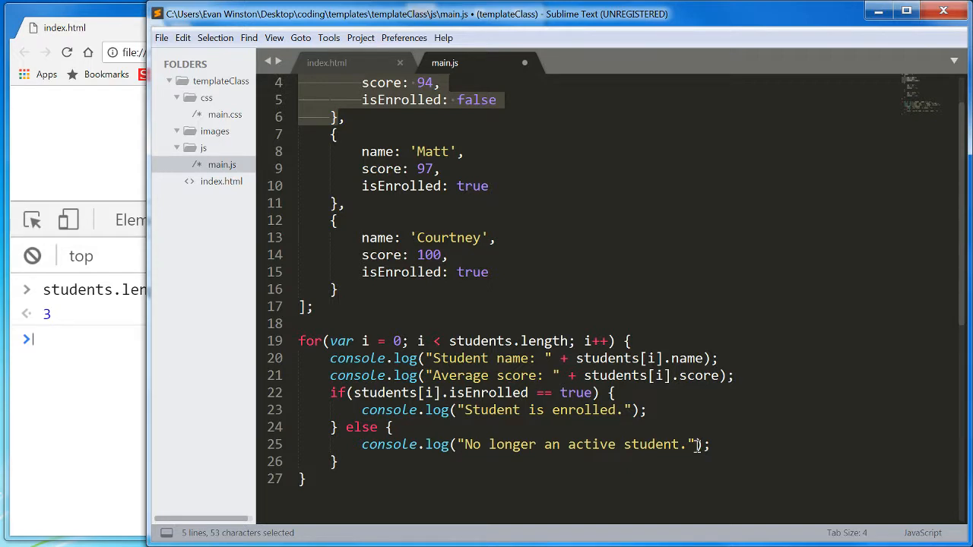
{"action": "mouse_move", "coordinate": [462, 461]}
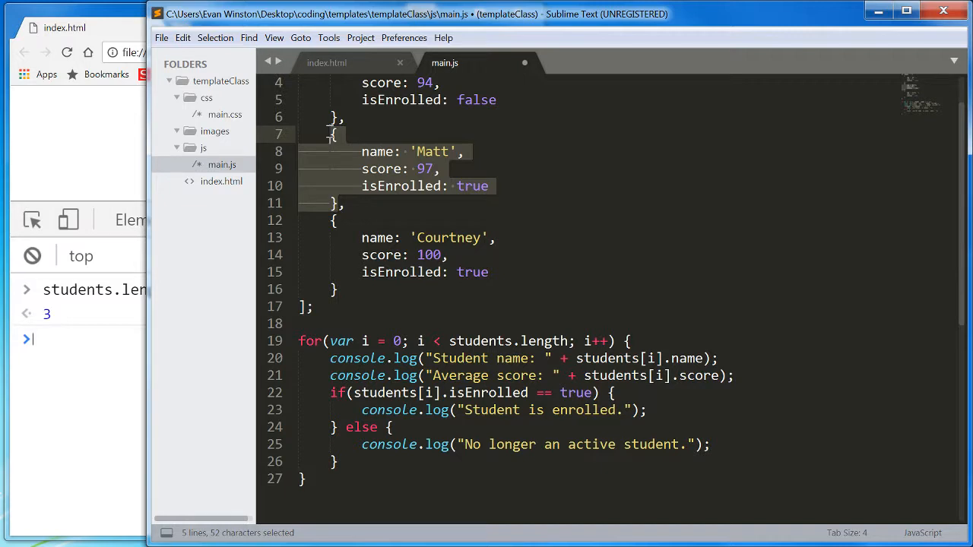
{"action": "mouse_move", "coordinate": [387, 156]}
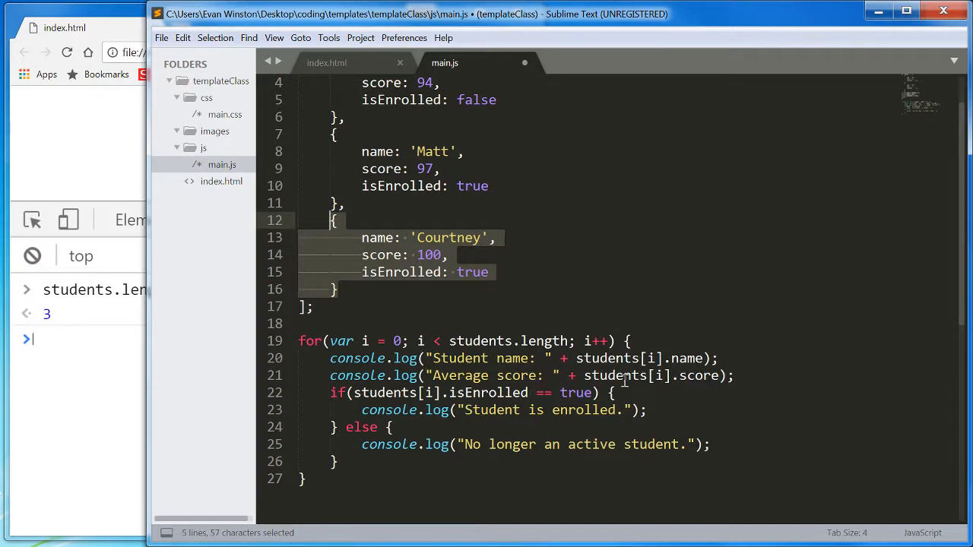
{"action": "mouse_move", "coordinate": [579, 393]}
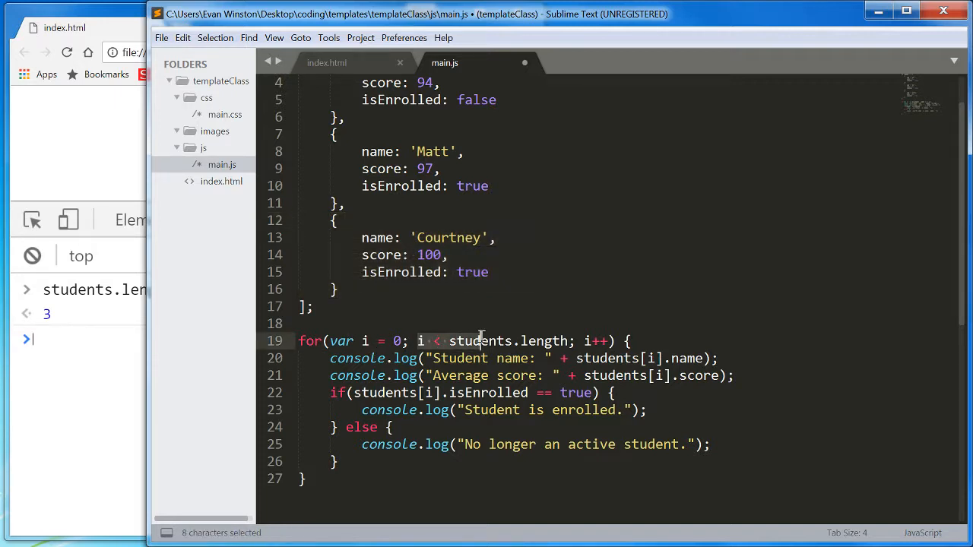
{"action": "left_click_drag", "start_coordinate": [450, 341], "coordinate": [574, 341]}
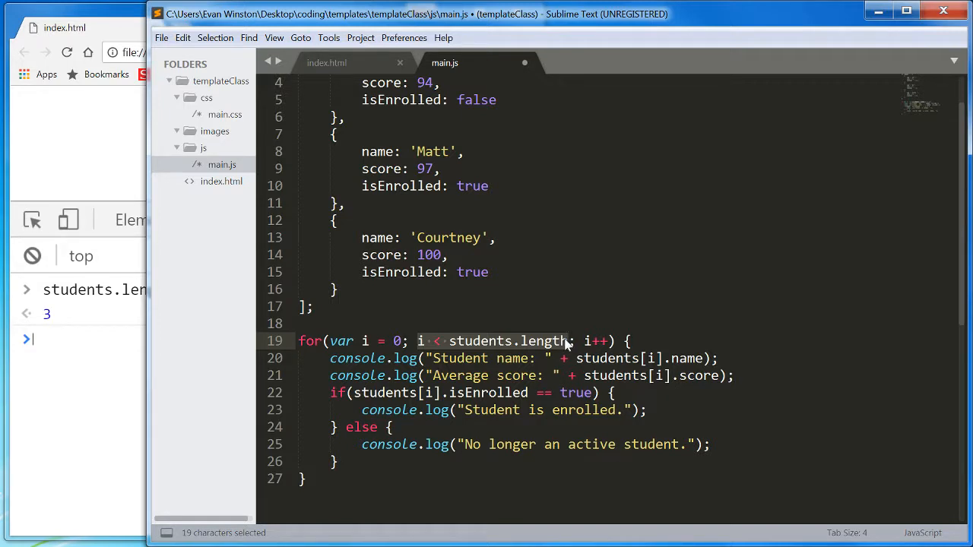
{"action": "mouse_move", "coordinate": [441, 409]}
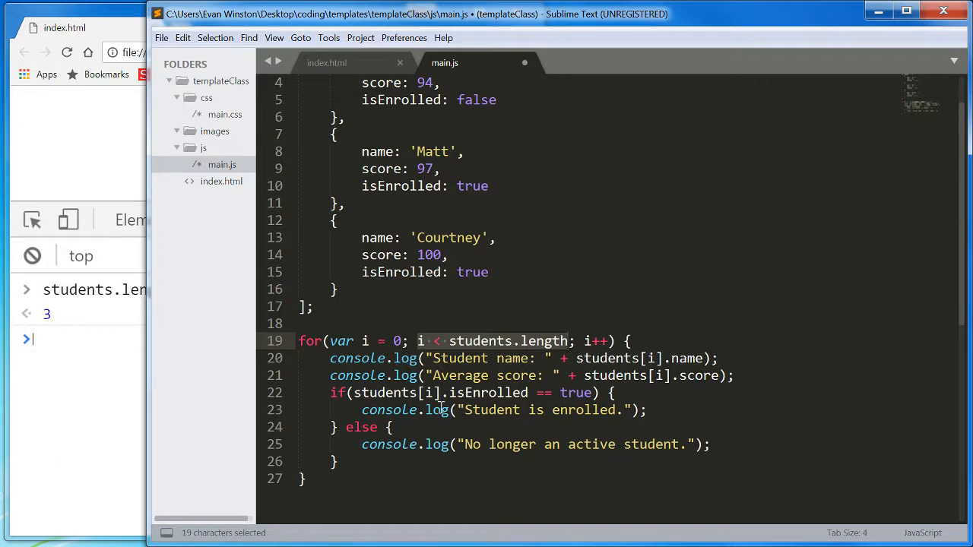
{"action": "left_click", "coordinate": [380, 494]}
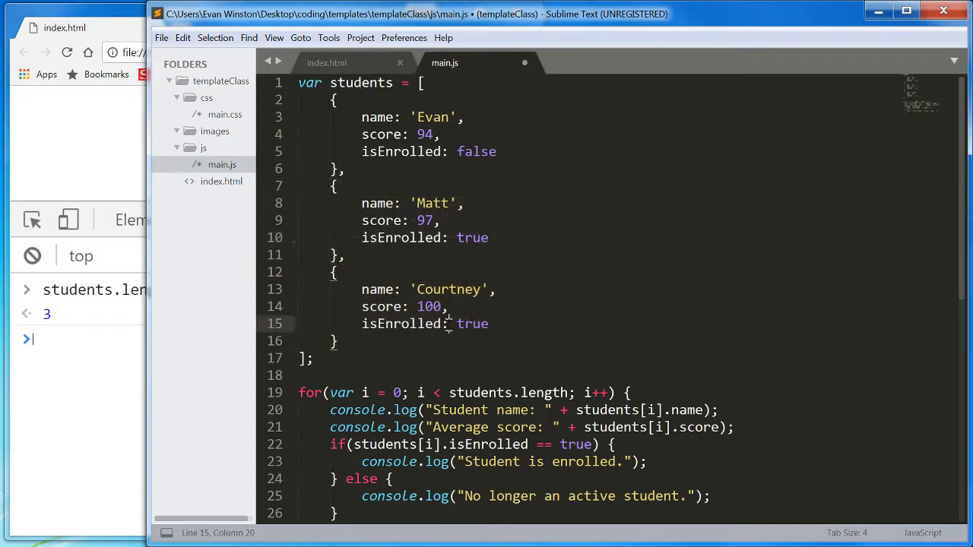
{"action": "left_click_drag", "start_coordinate": [362, 306], "coordinate": [449, 323]}
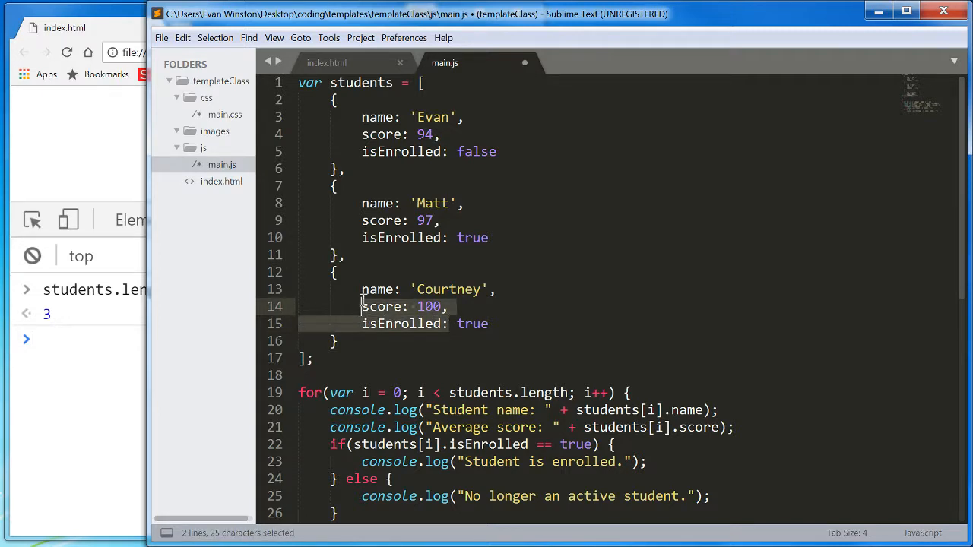